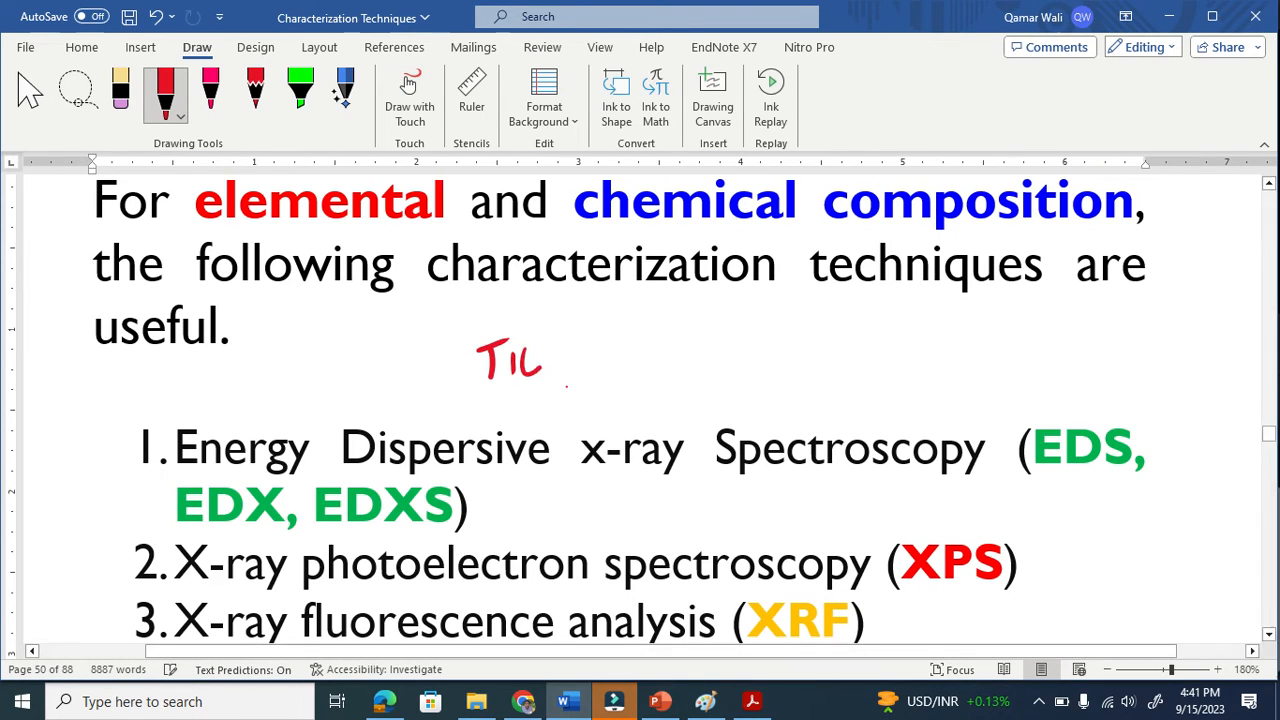
Step: Handwrite TiO2–SnO2 in red ink above the technique list and underline it
left_click_drag(540, 350, 560, 400)
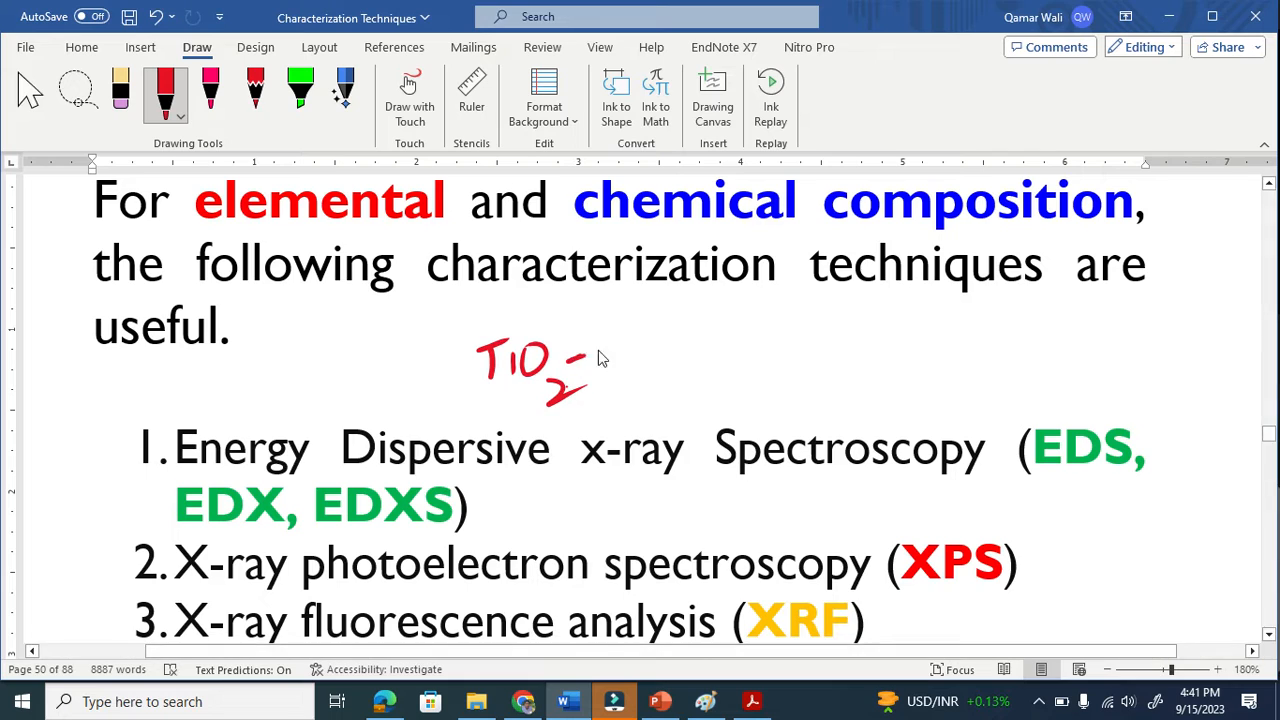
left_click_drag(600, 360, 684, 340)
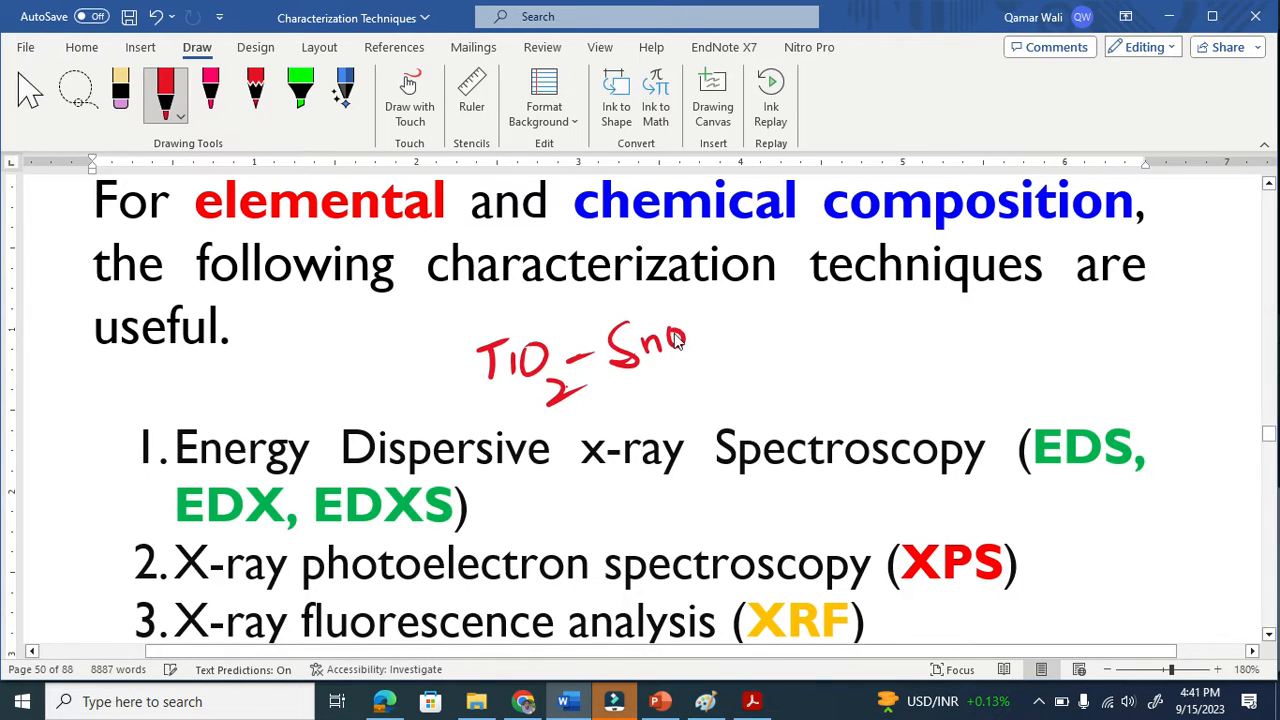
left_click_drag(680, 344, 760, 344)
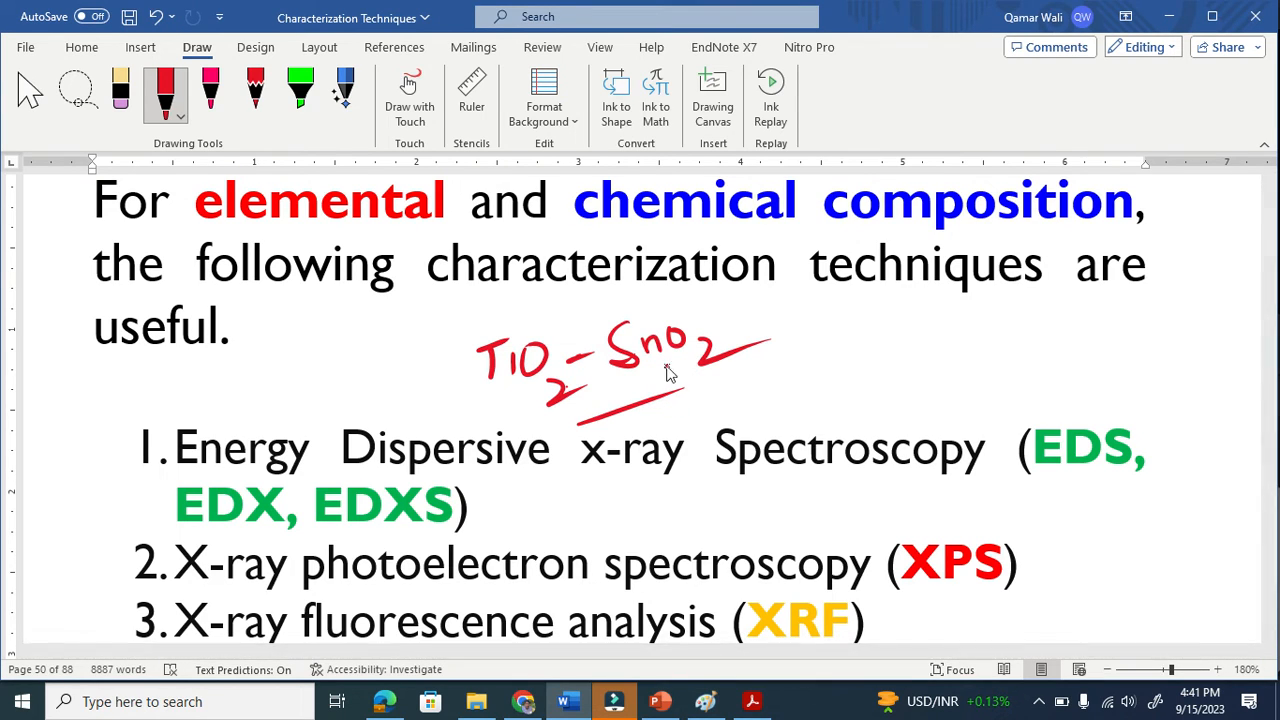
Step: Write the Ti and Sn note to the right of the formula
left_click_drag(840, 344, 864, 384)
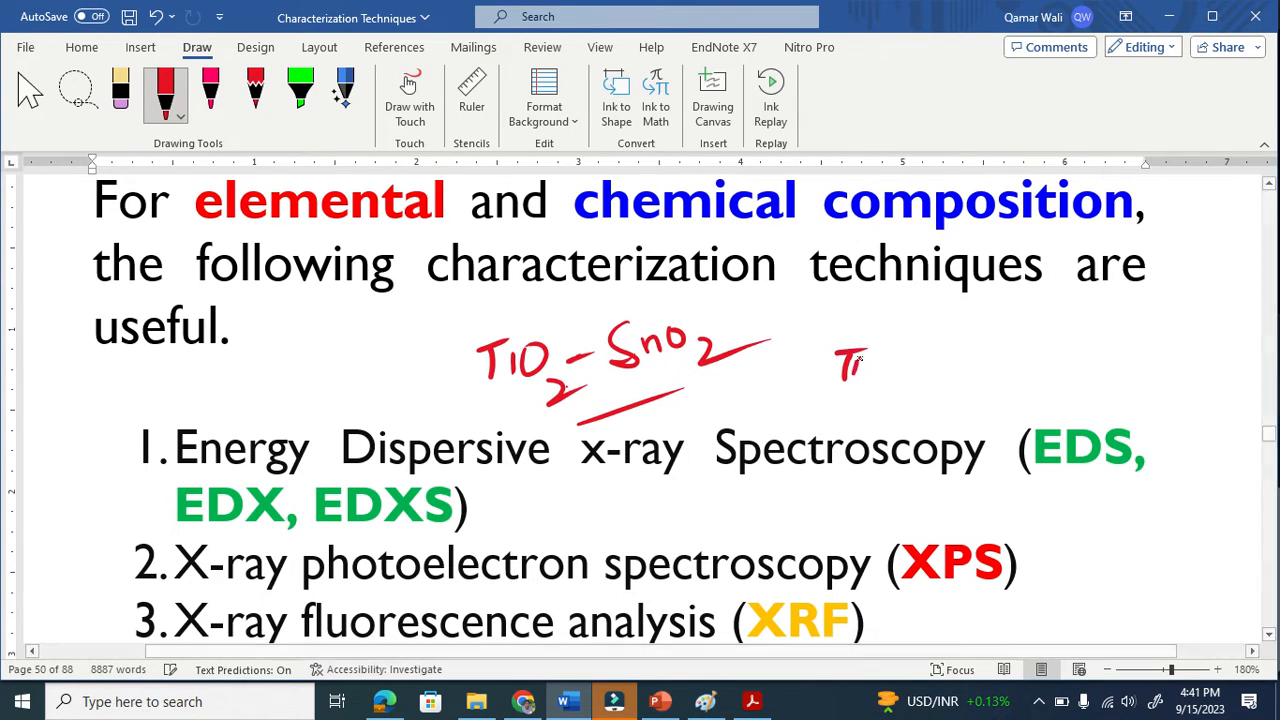
left_click_drag(880, 360, 990, 360)
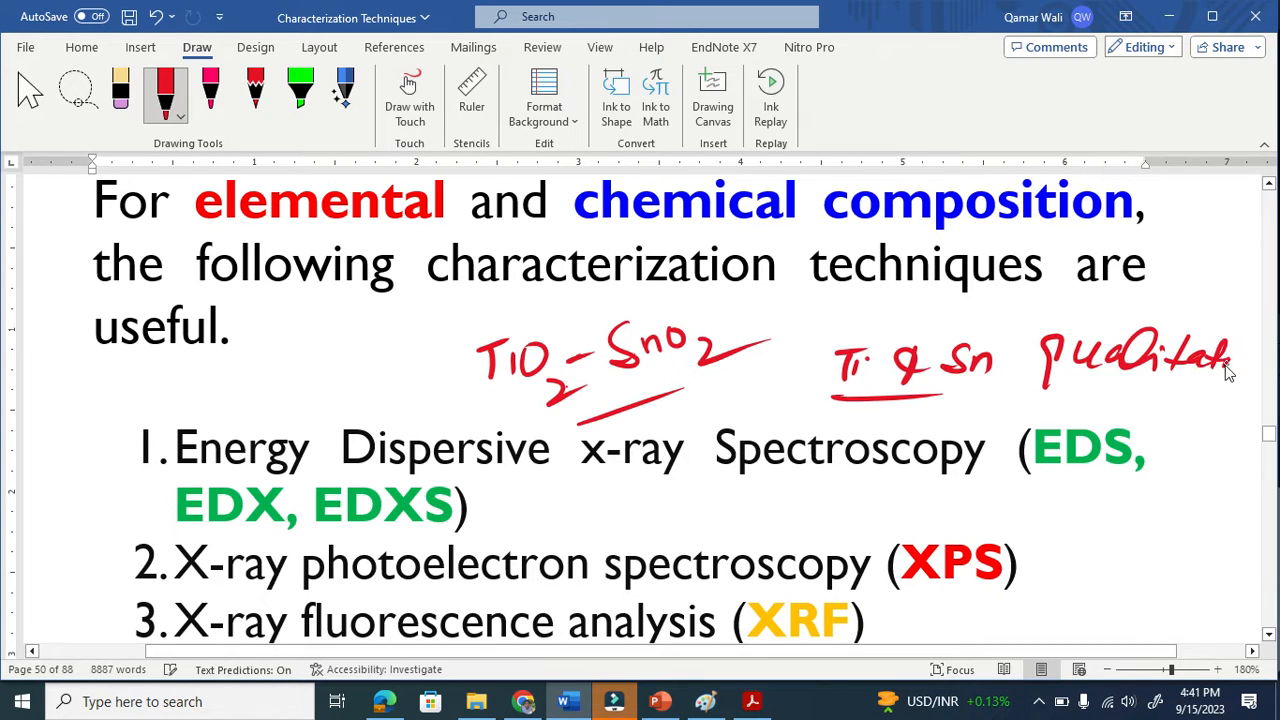
left_click_drag(1220, 370, 1256, 360)
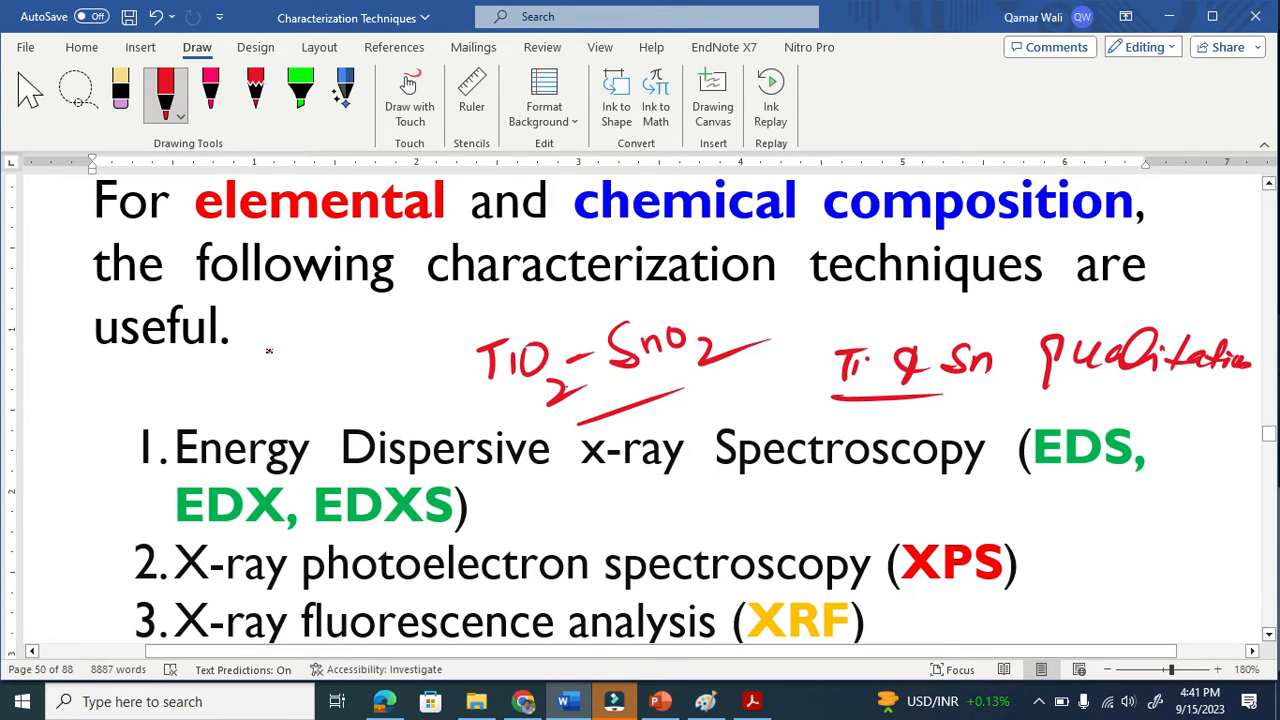
Step: Add the Ti and Sn weight/atomic percent notes at the left and a wavy line after EDXS
left_click_drag(280, 360, 330, 390)
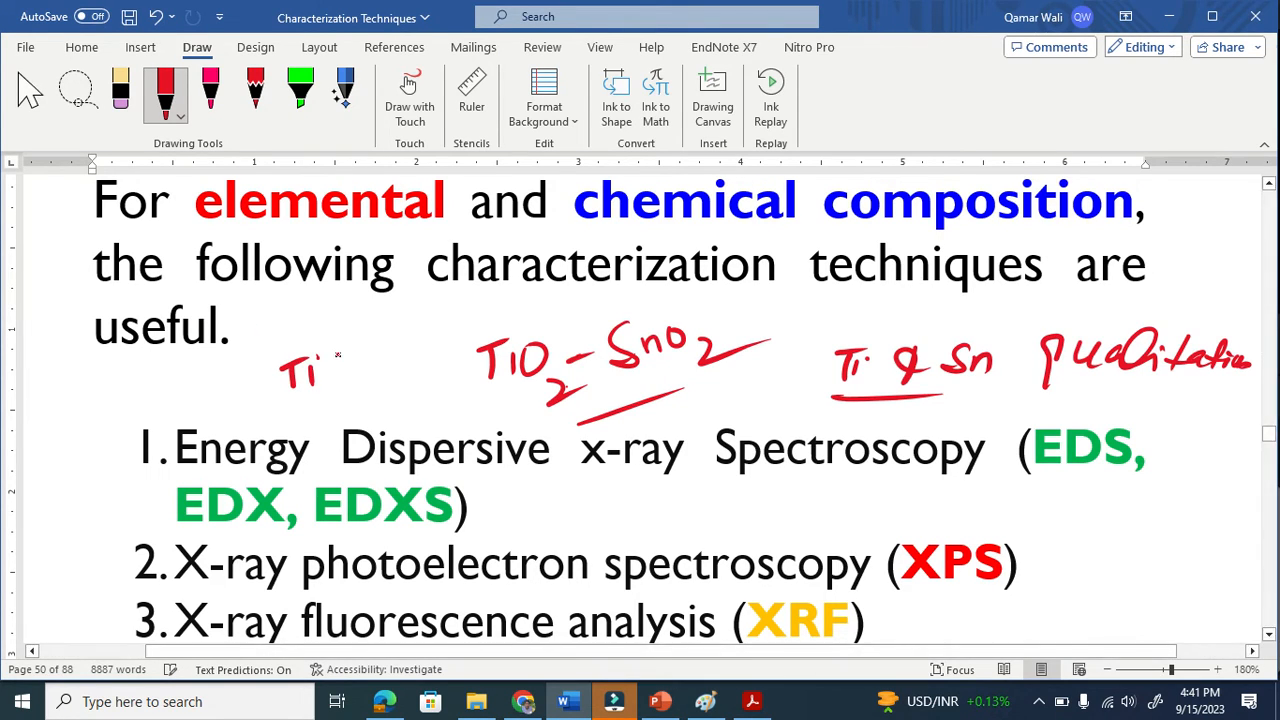
left_click_drag(336, 364, 416, 356)
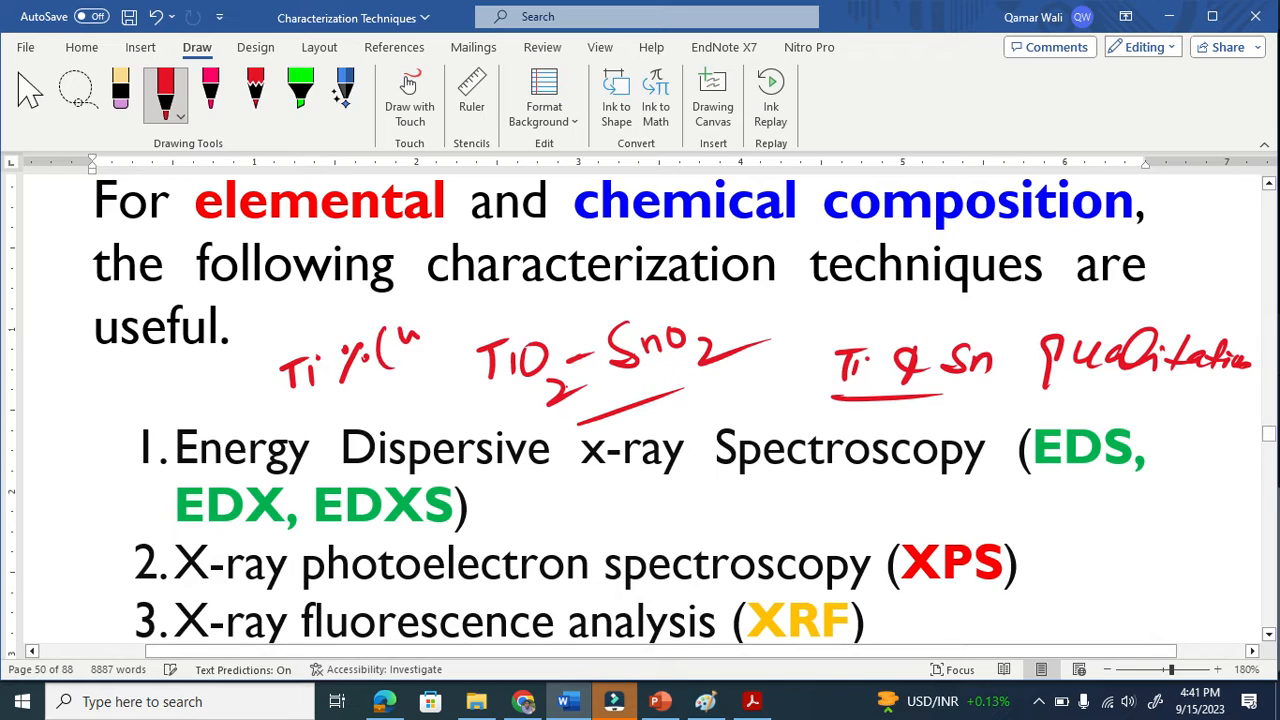
left_click_drag(400, 340, 440, 380)
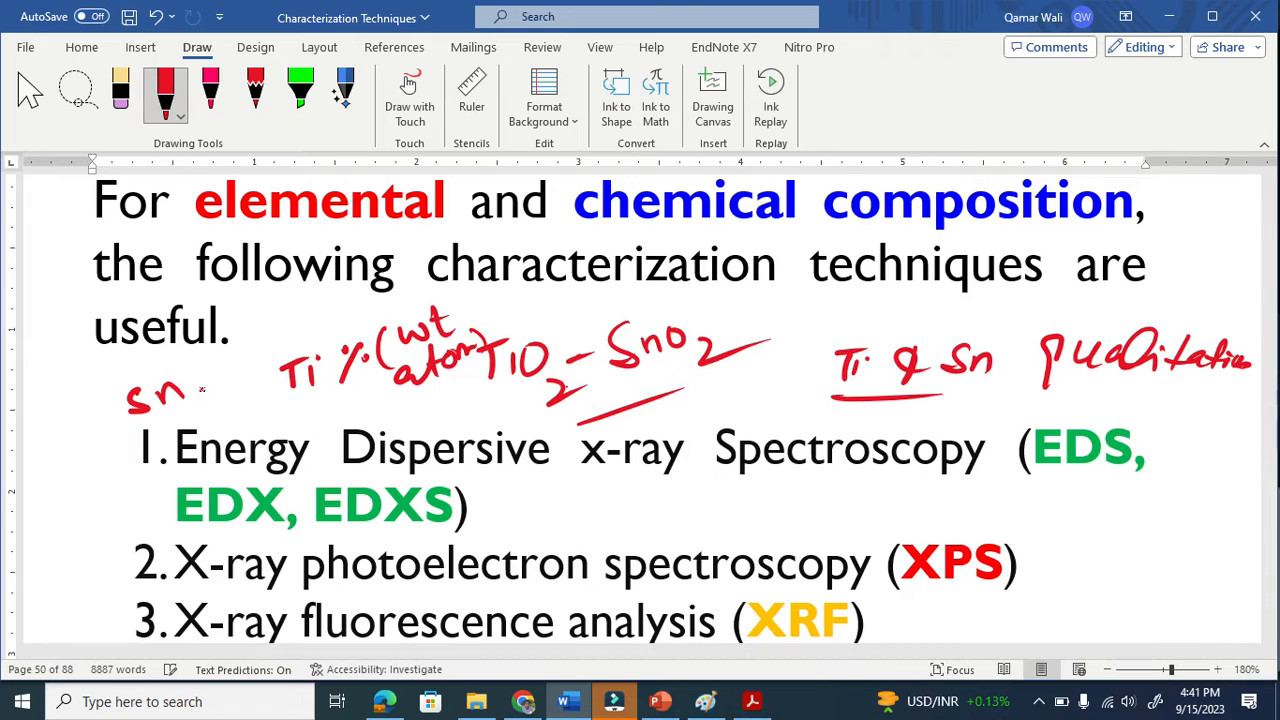
left_click_drag(216, 376, 260, 344)
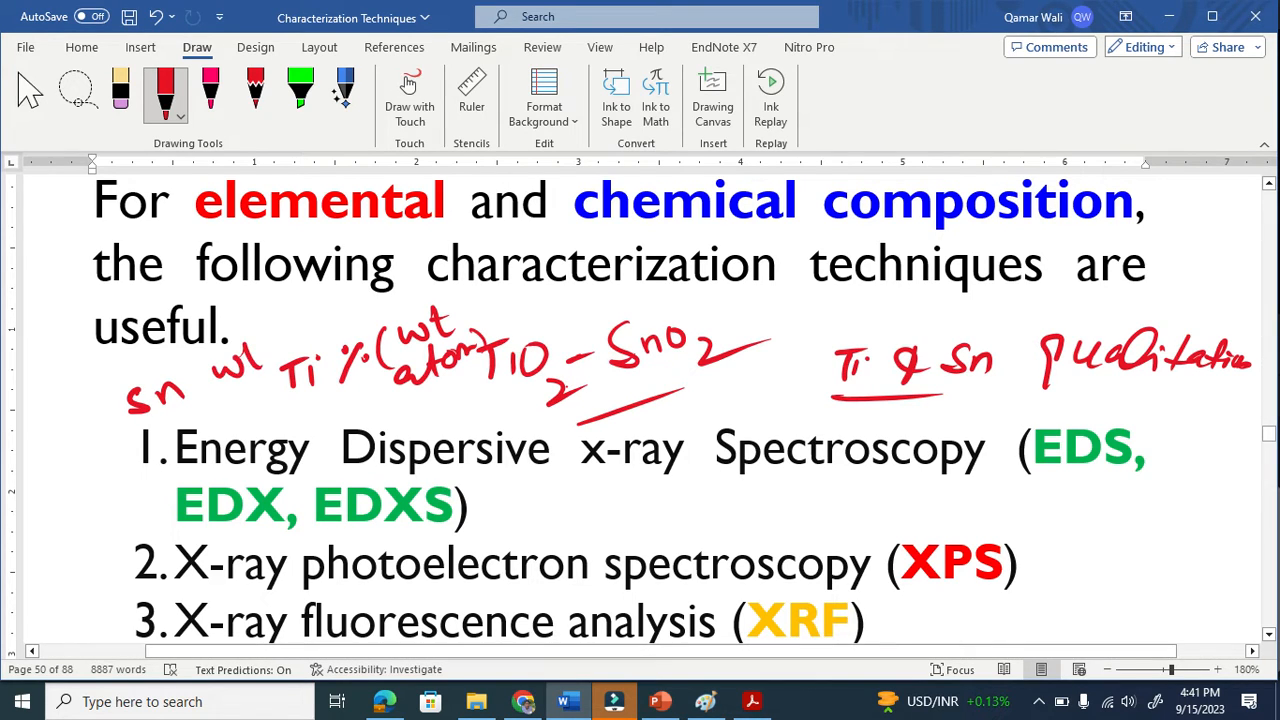
left_click_drag(230, 390, 280, 400)
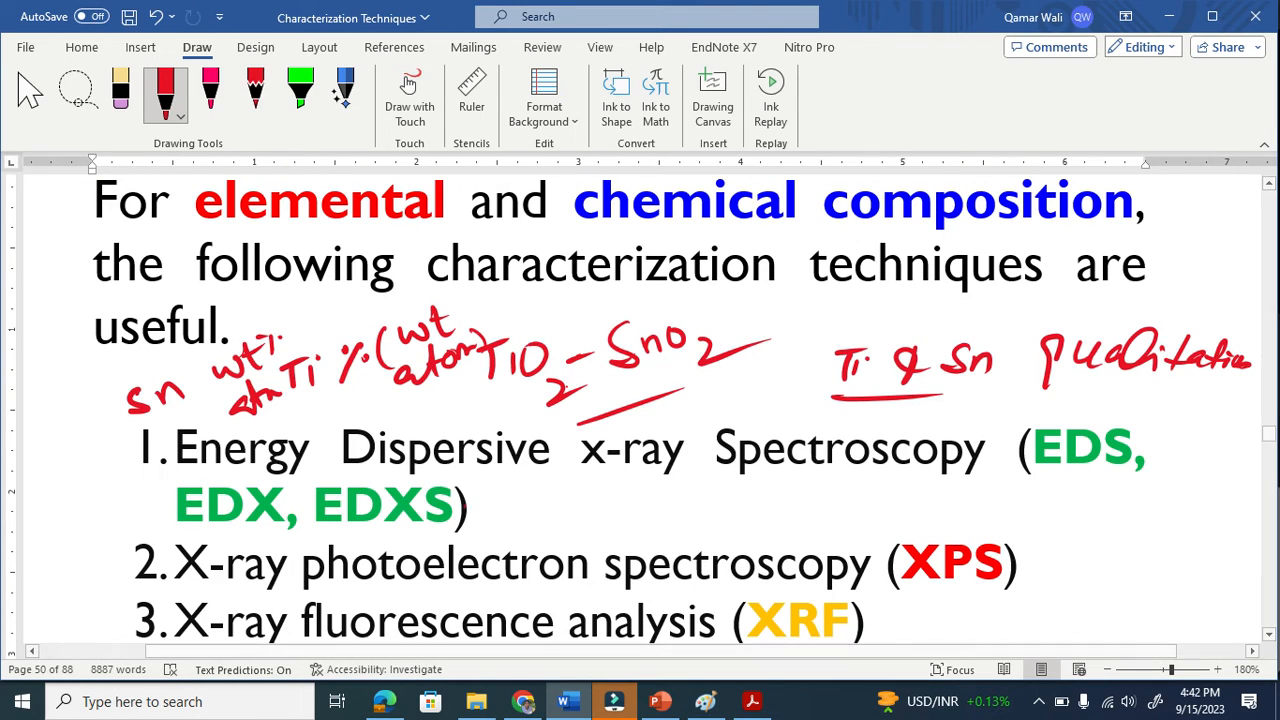
left_click_drag(468, 504, 656, 510)
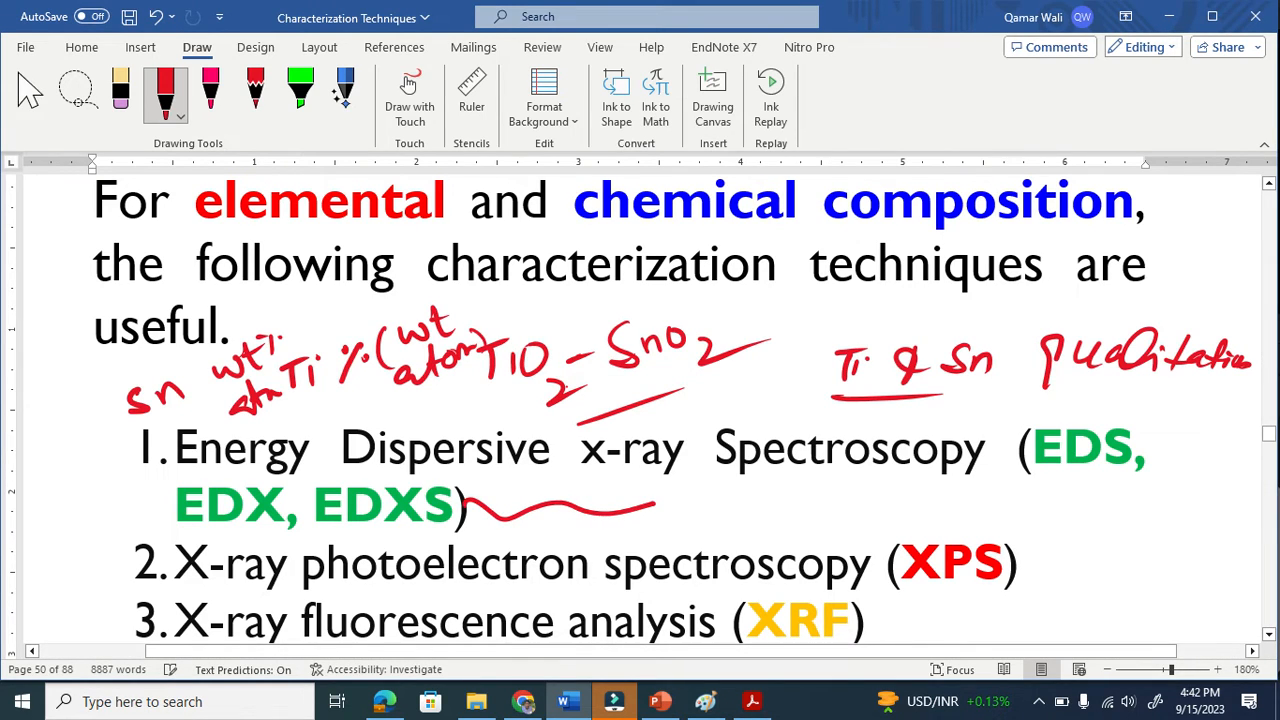
Step: Circle EDXS with a tick in red ink and move toward the SEM image
scroll("down", 3)
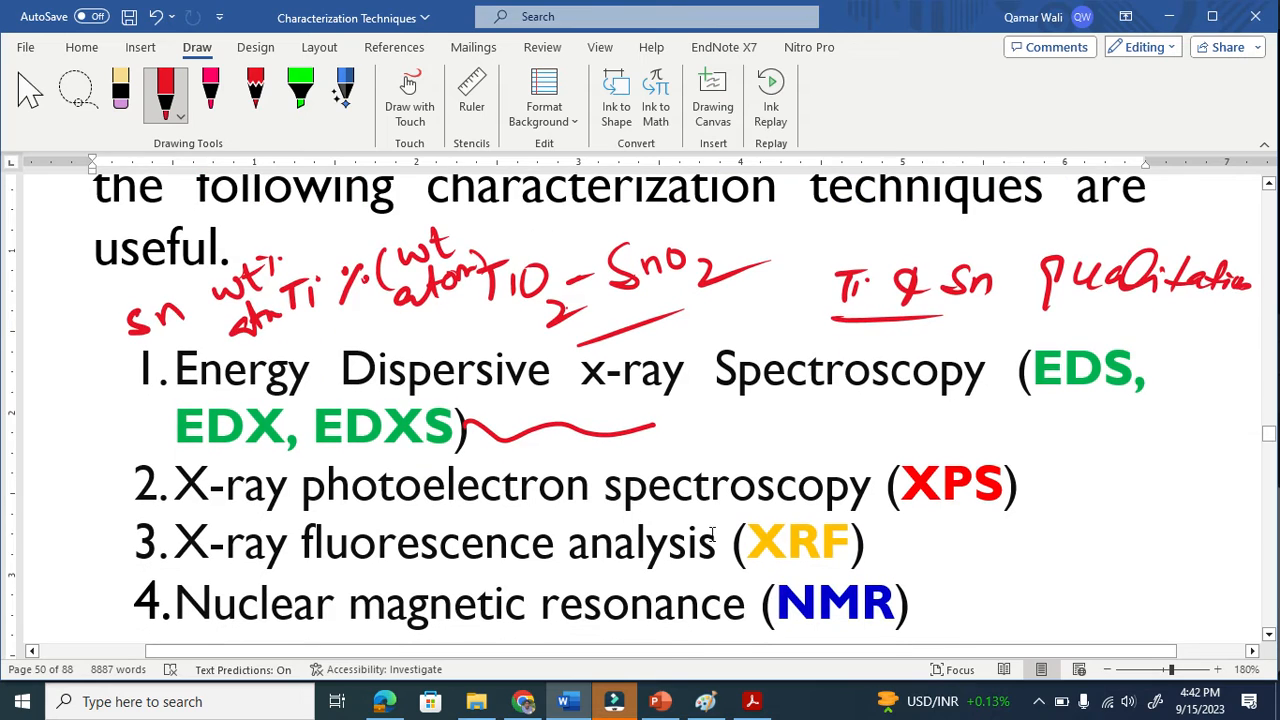
mouse_move(518, 388)
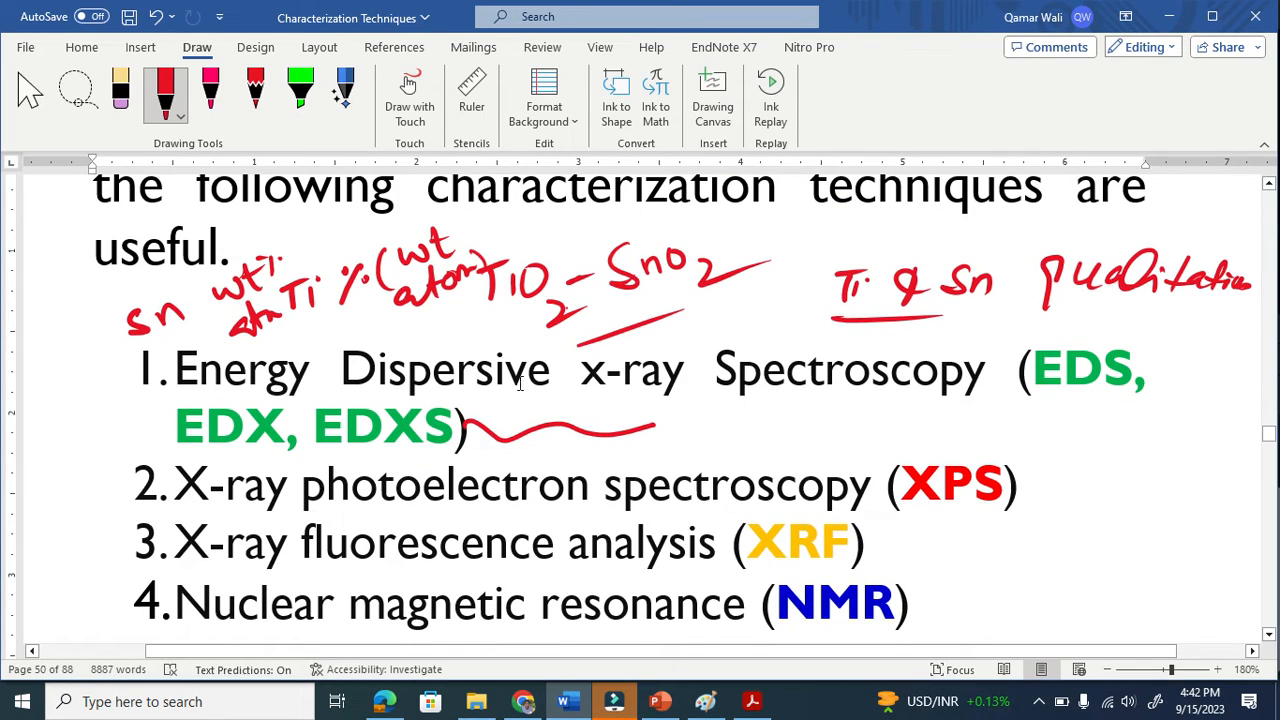
mouse_move(760, 414)
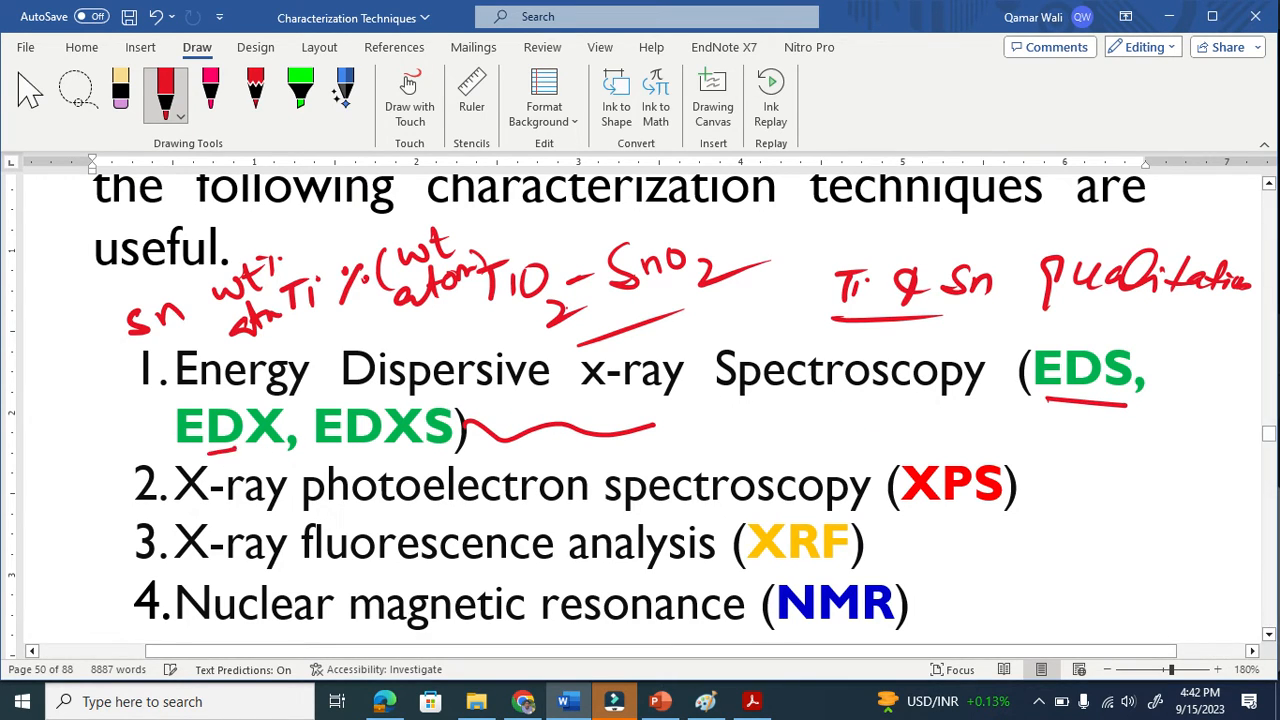
left_click_drag(320, 410, 460, 440)
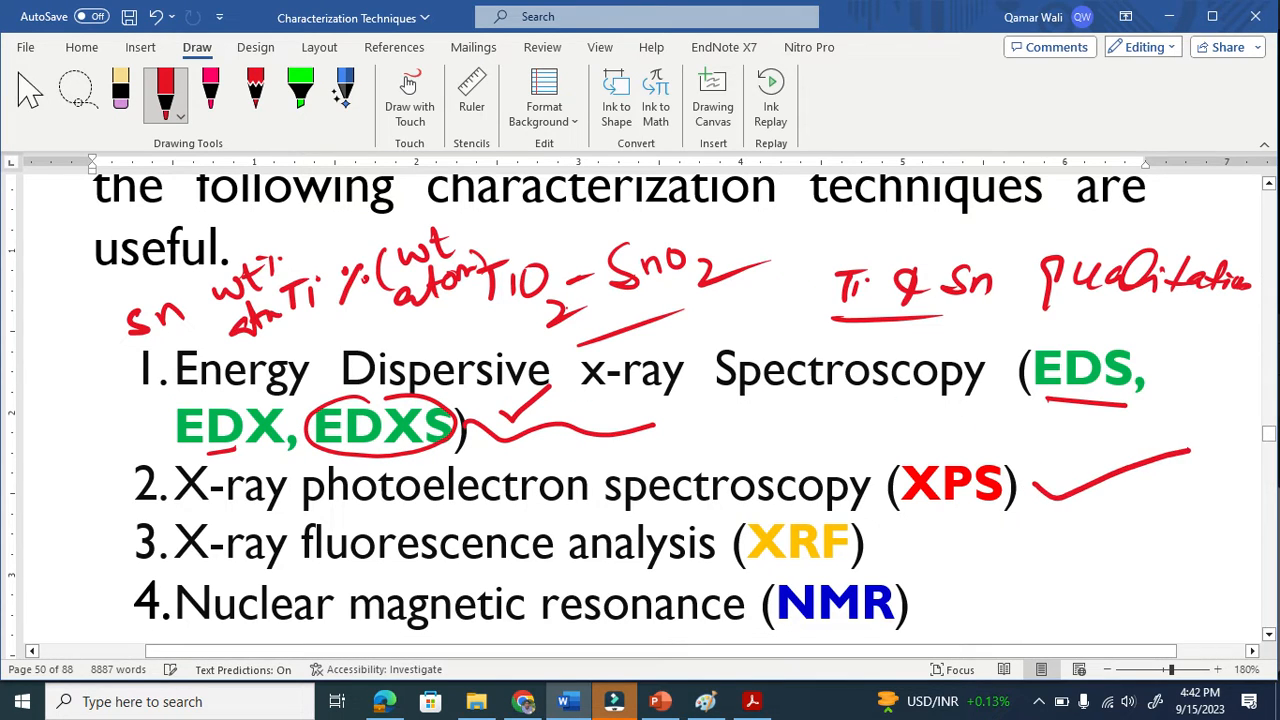
scroll("down", 3)
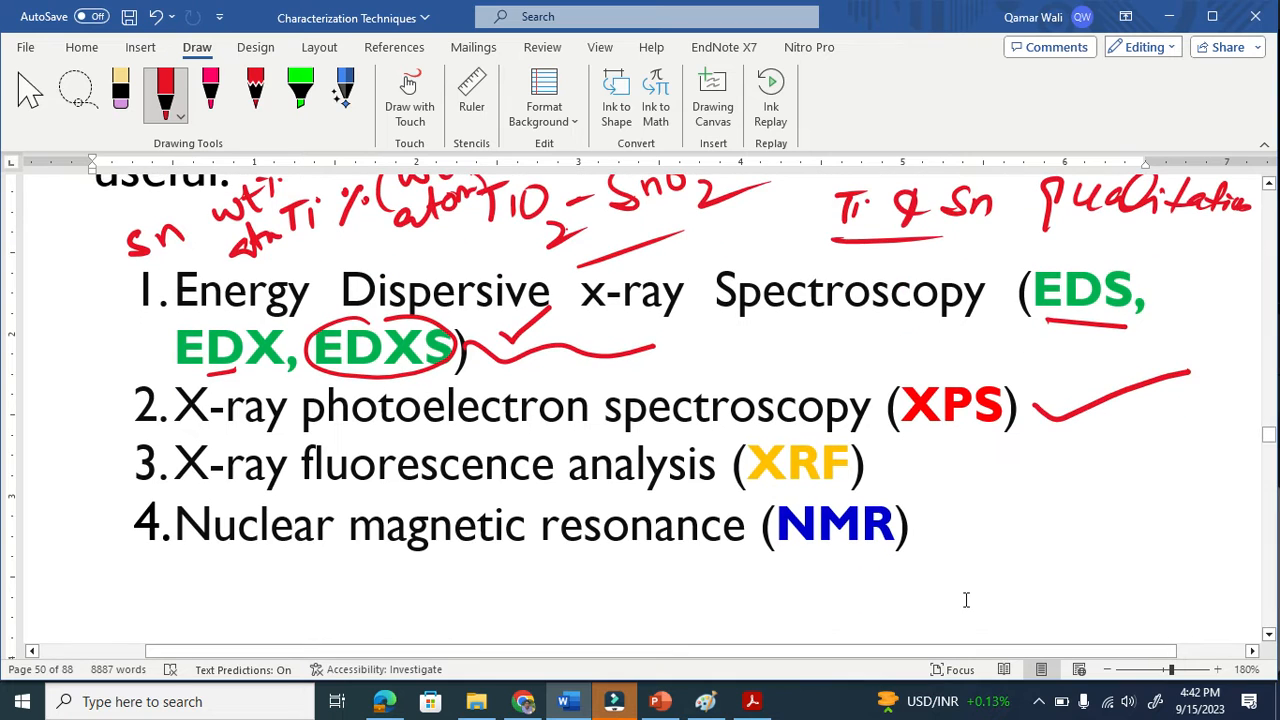
scroll("up", 3)
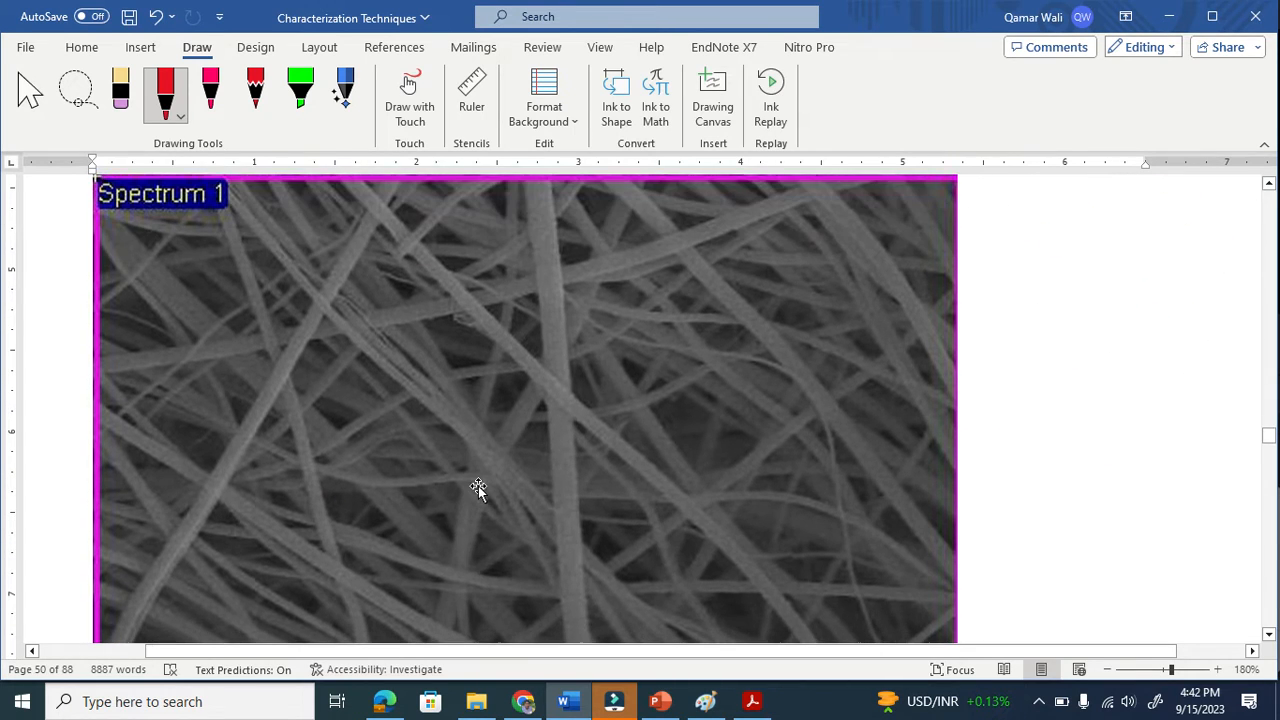
Step: Write EDS in red on the SEM image with a mark pointing to the TiO2 note, then reach the element table
scroll("up", 3)
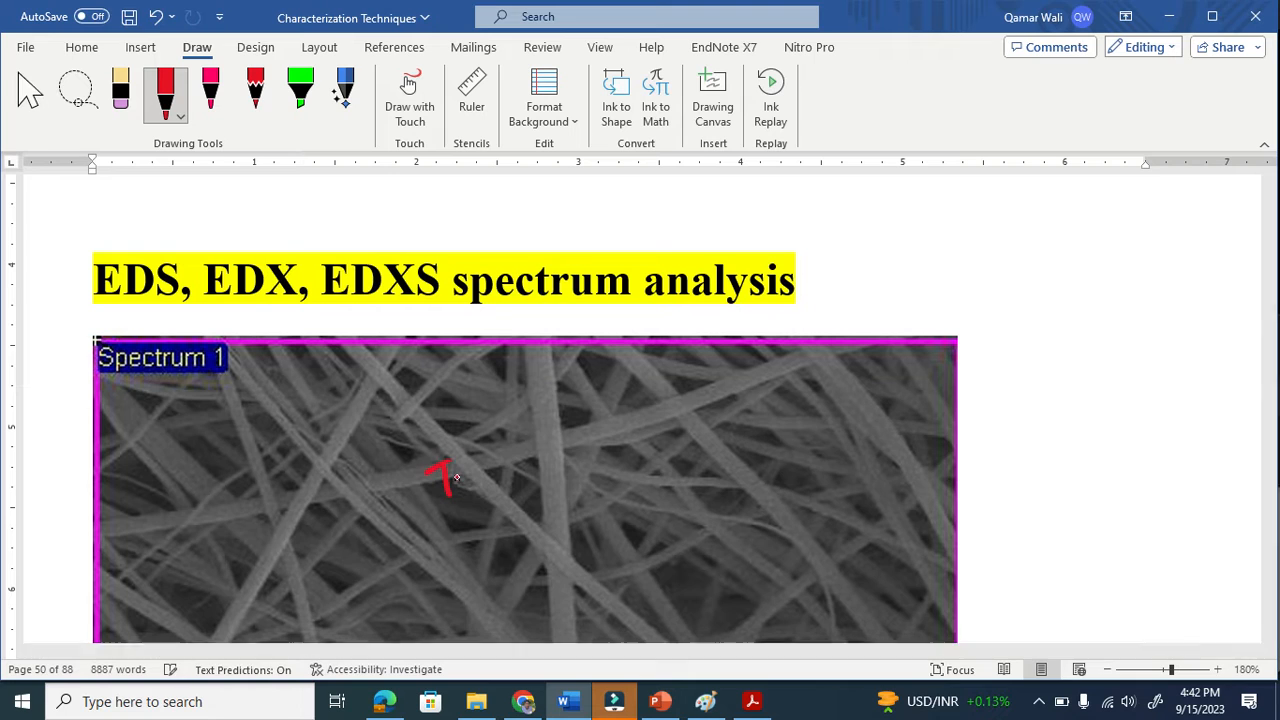
left_click_drag(430, 476, 590, 420)
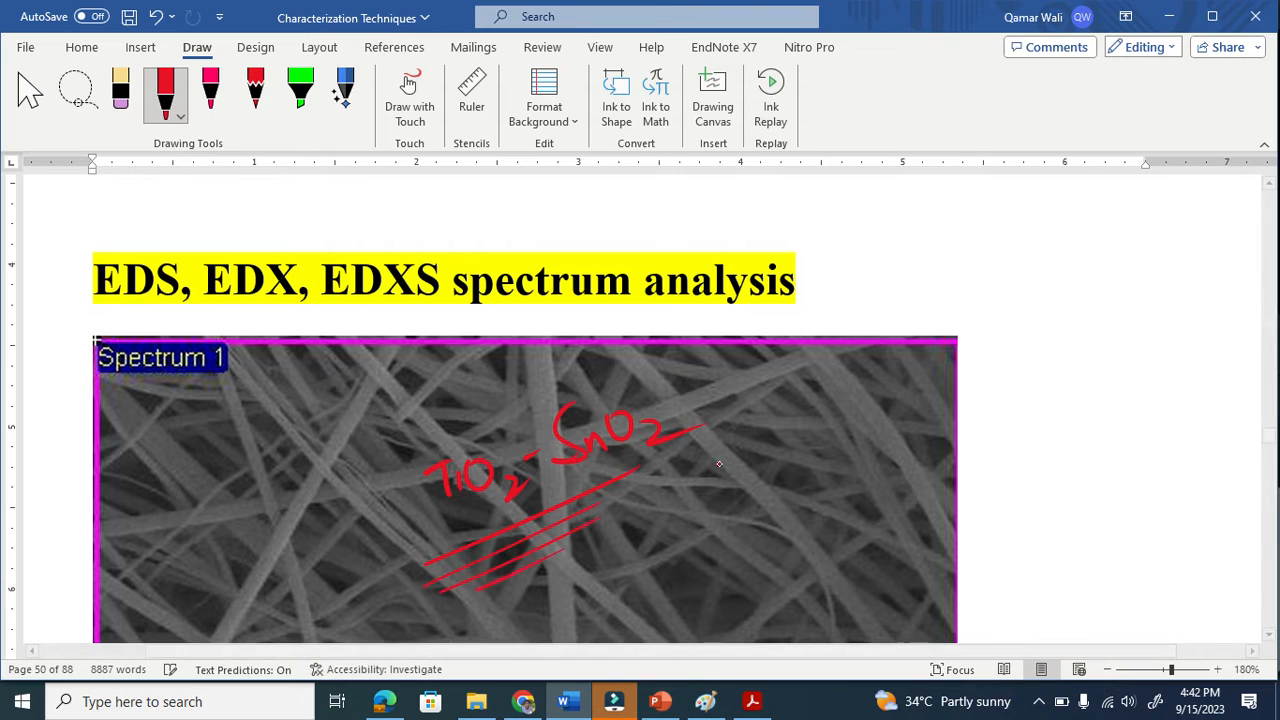
left_click_drag(736, 464, 790, 444)
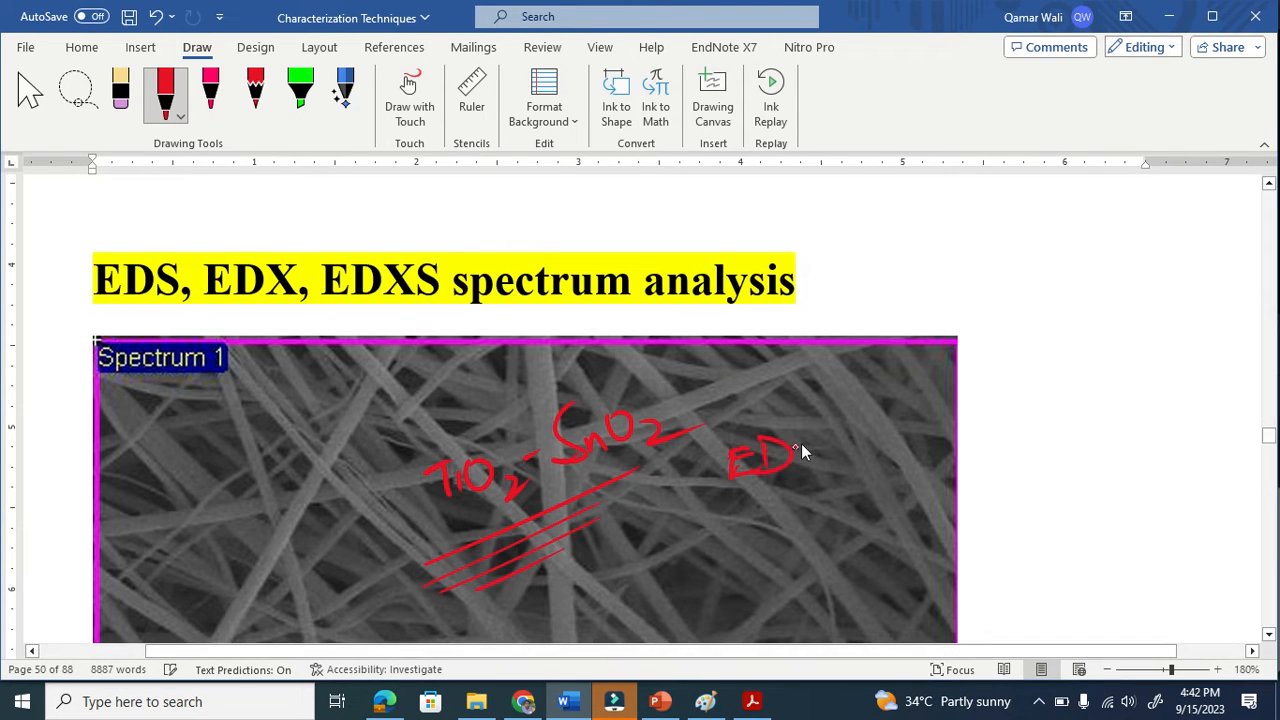
left_click_drag(790, 450, 920, 470)
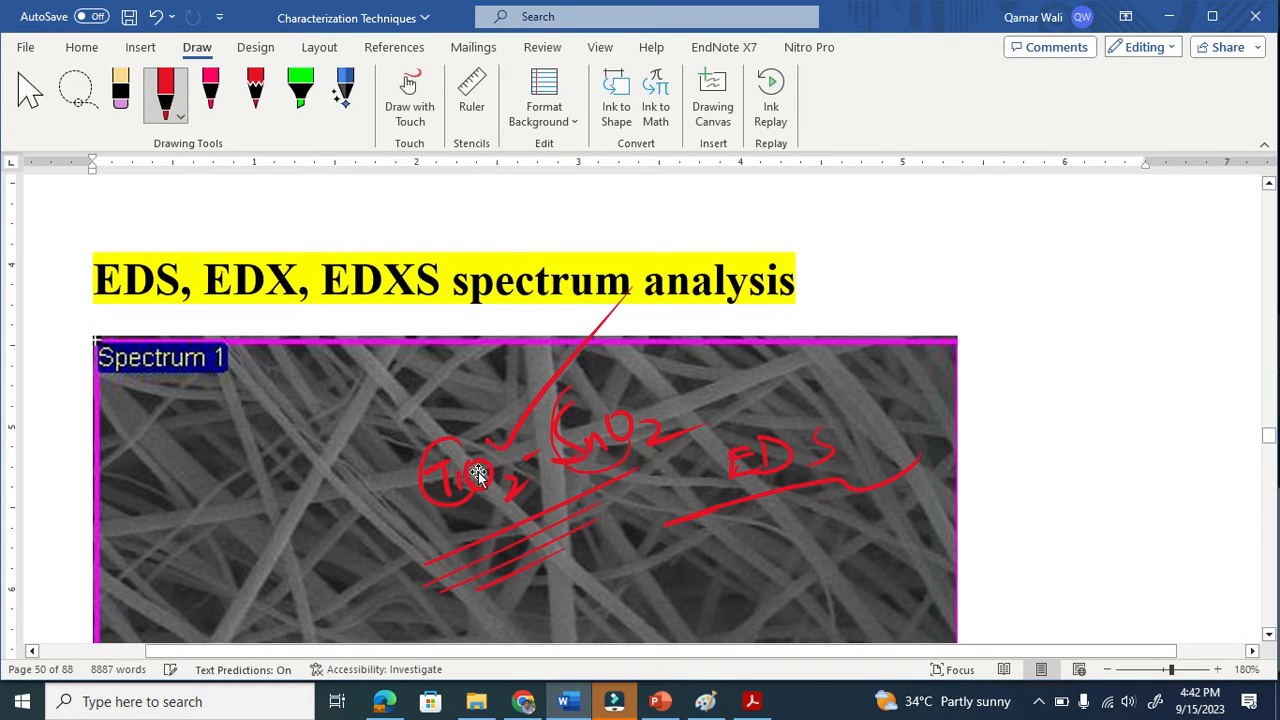
scroll("down", 3)
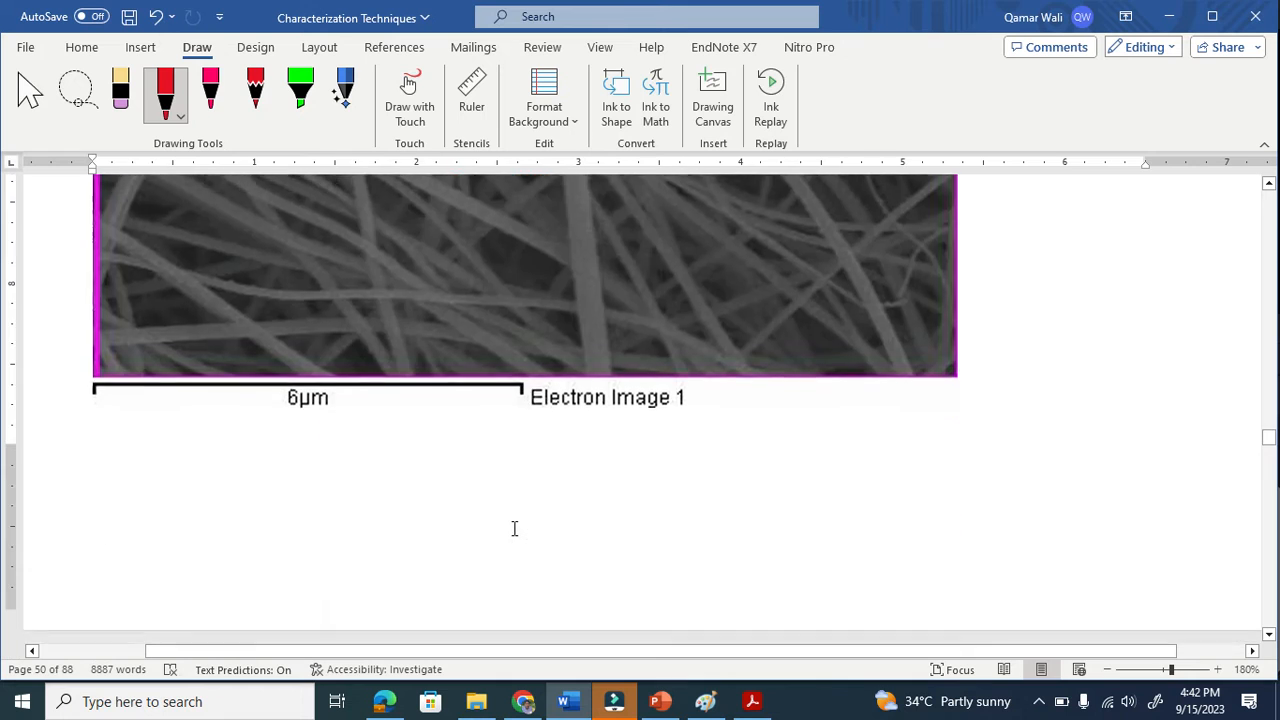
scroll("down", 3)
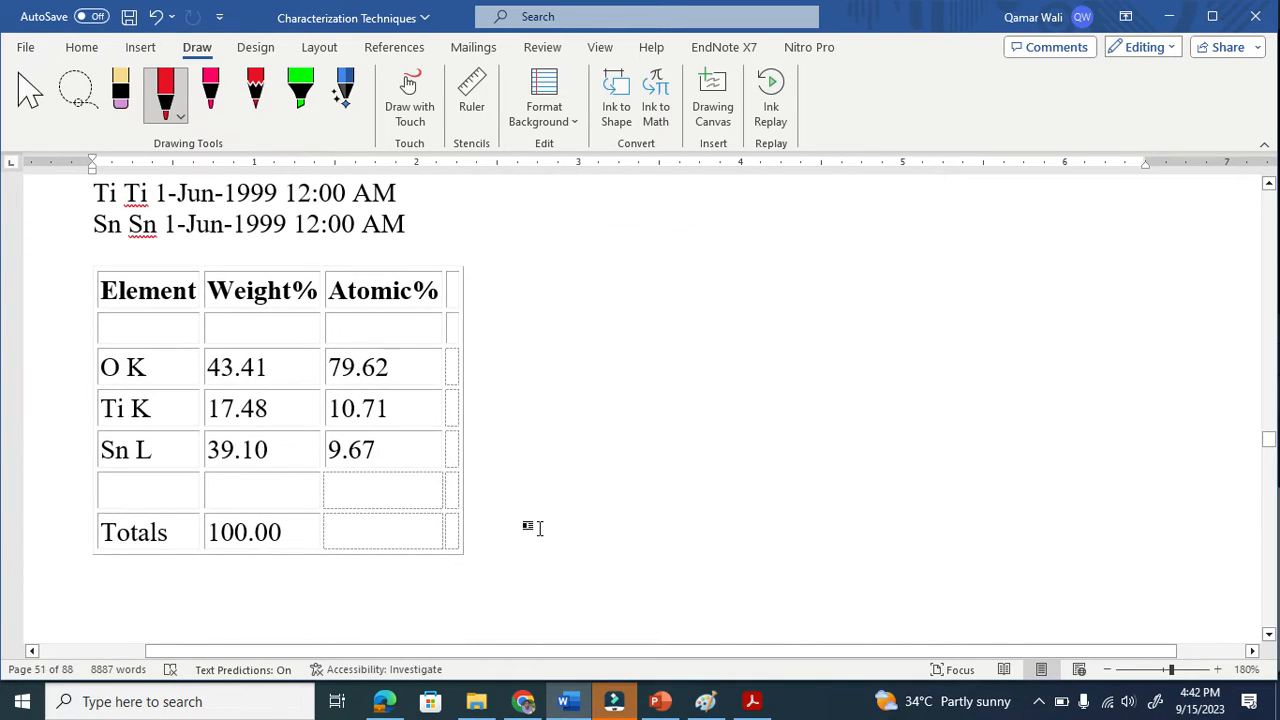
Step: Enlarge the view to 200% around the EDS spectrum
left_click_drag(490, 404, 760, 232)
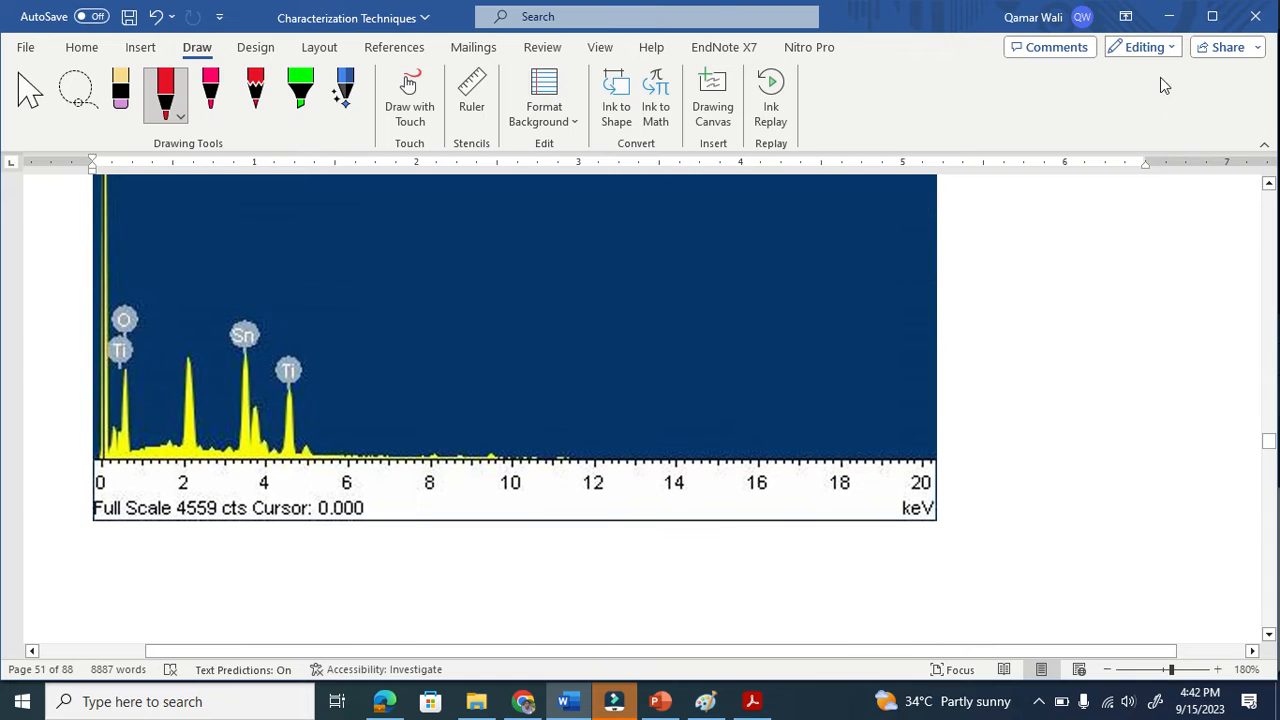
left_click(1218, 668)
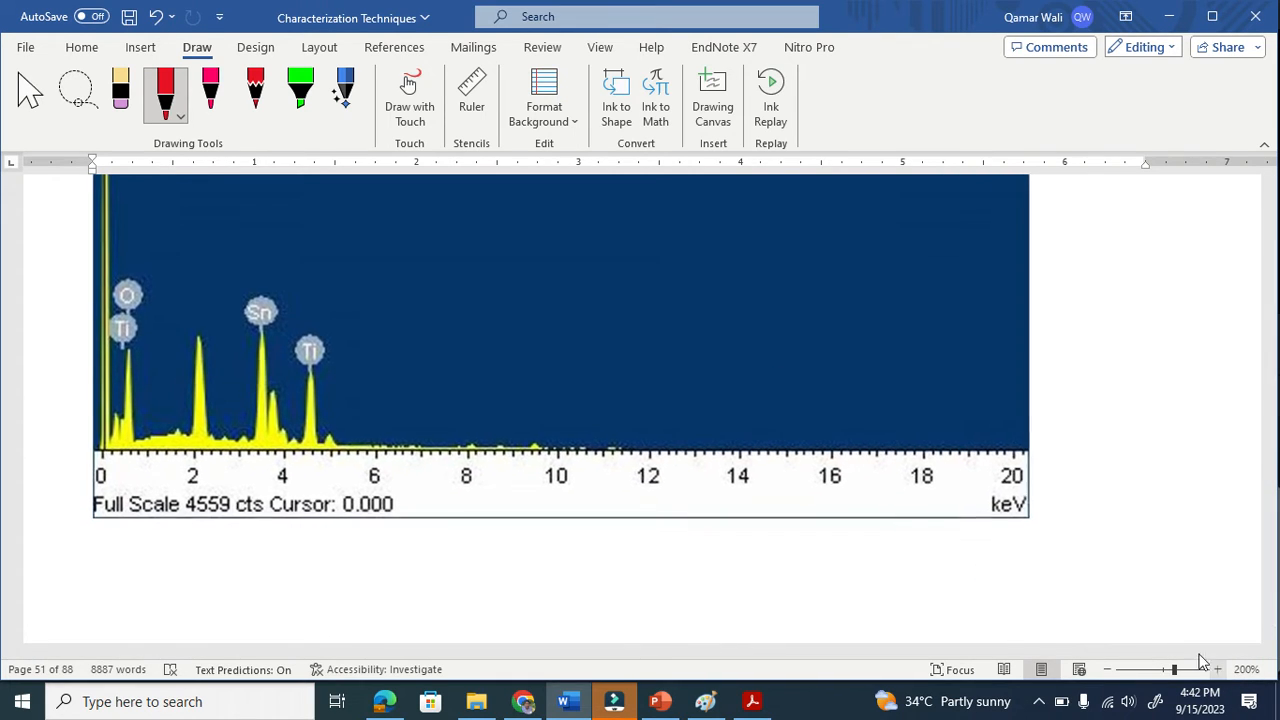
scroll("down", 3)
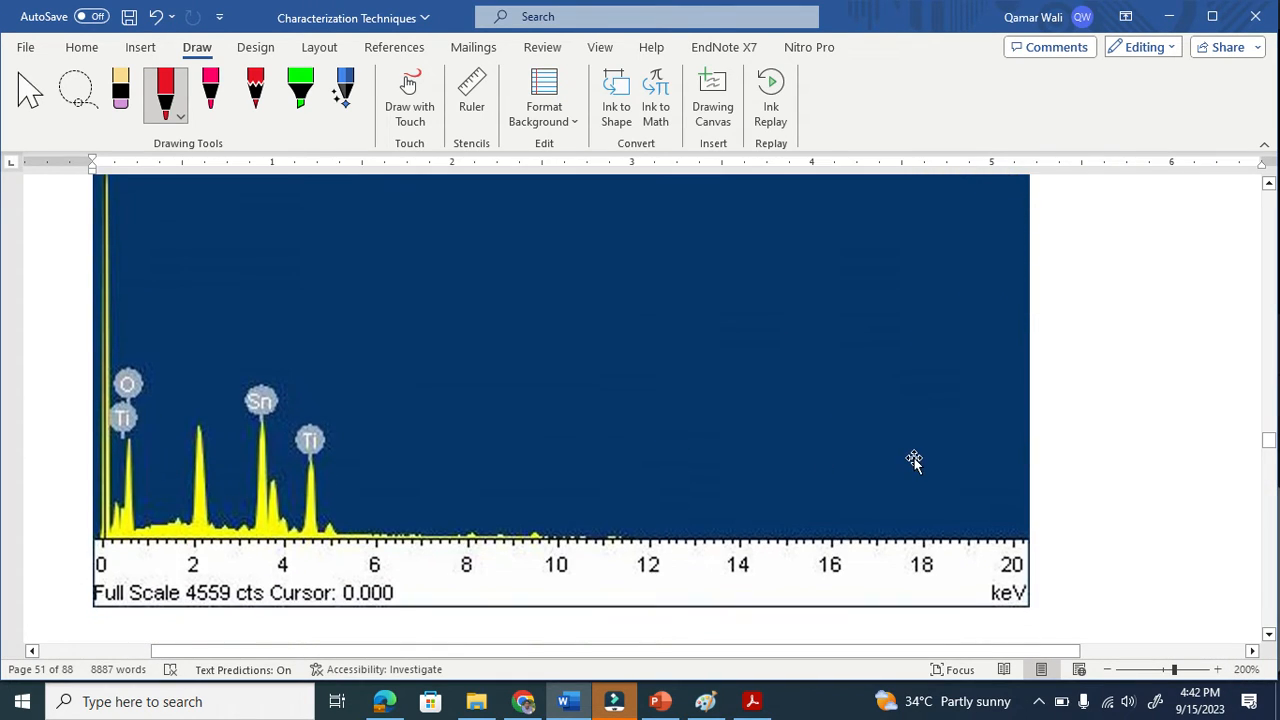
mouse_move(40, 352)
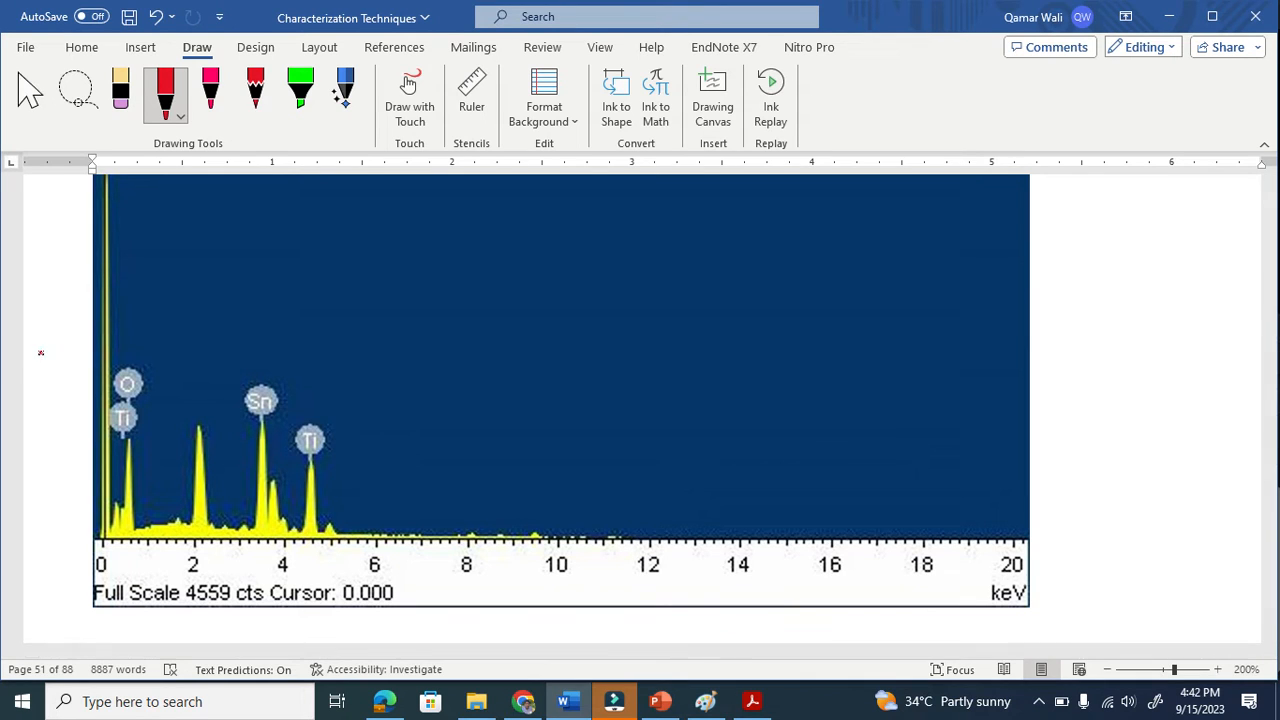
Step: Label the spectrum axes in red: Int on the vertical axis, Energy under the horizontal axis
left_click_drag(36, 360, 84, 324)
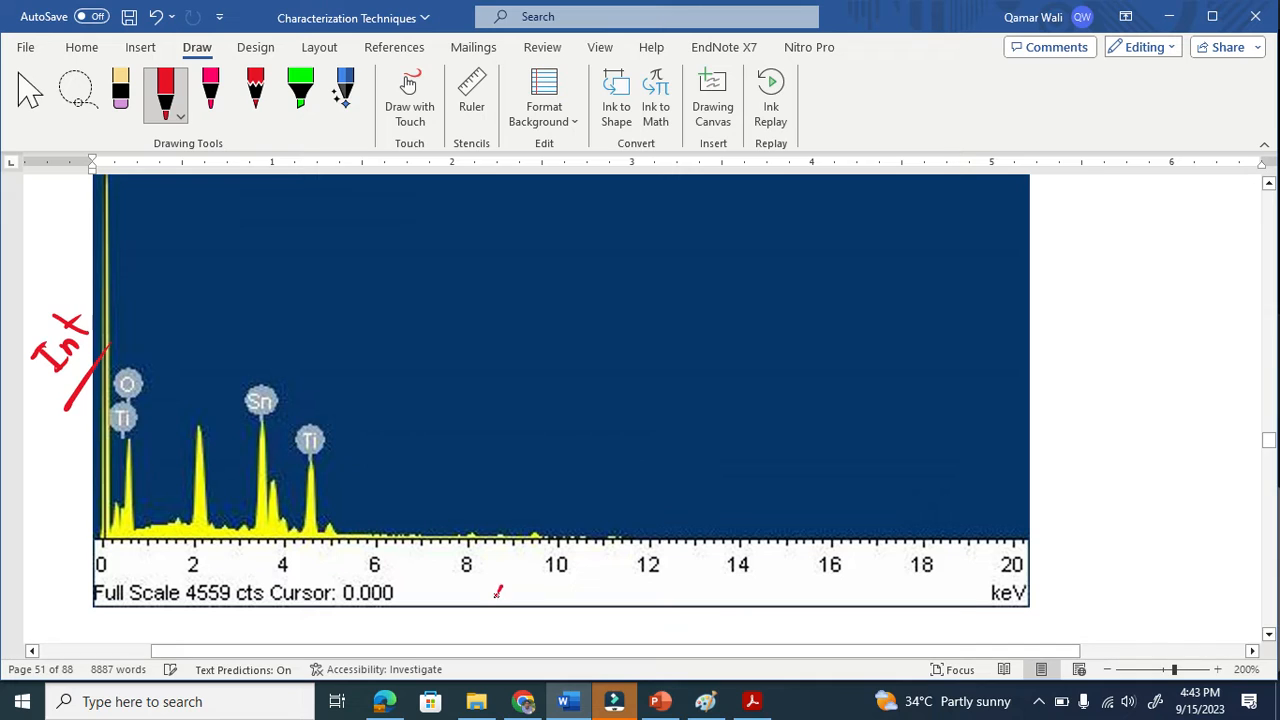
left_click_drag(496, 590, 560, 598)
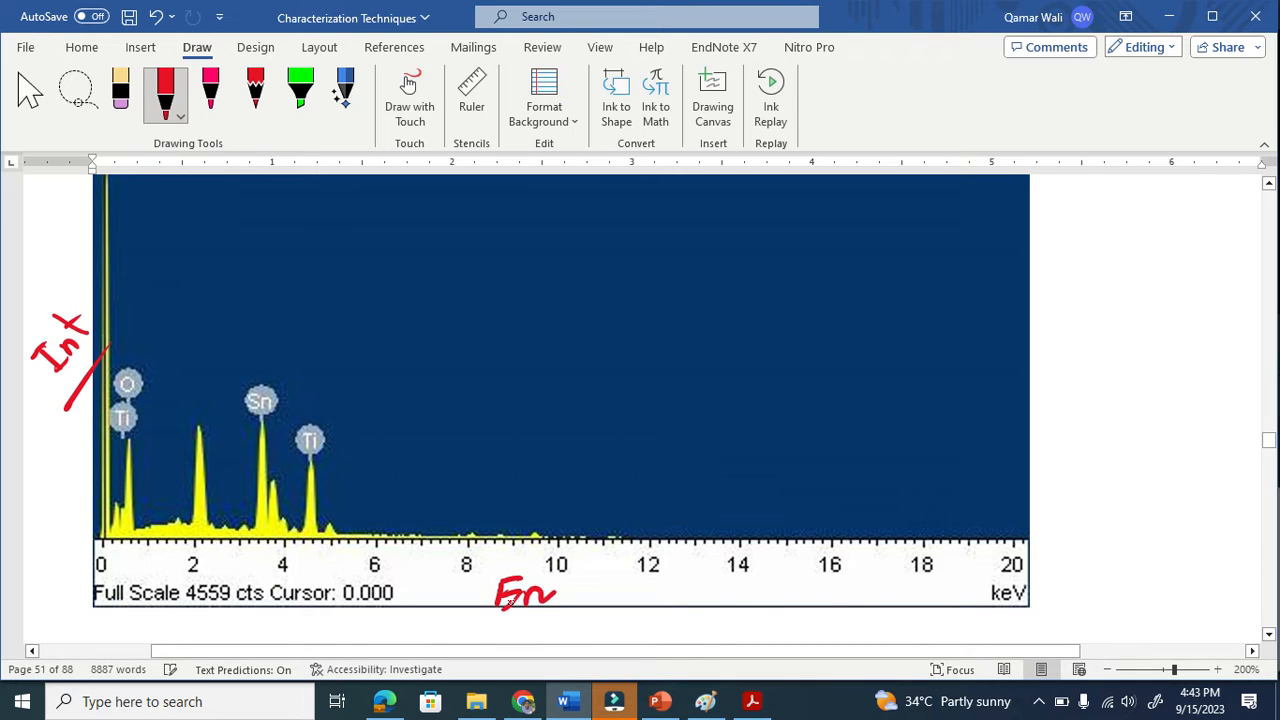
left_click_drag(524, 596, 620, 620)
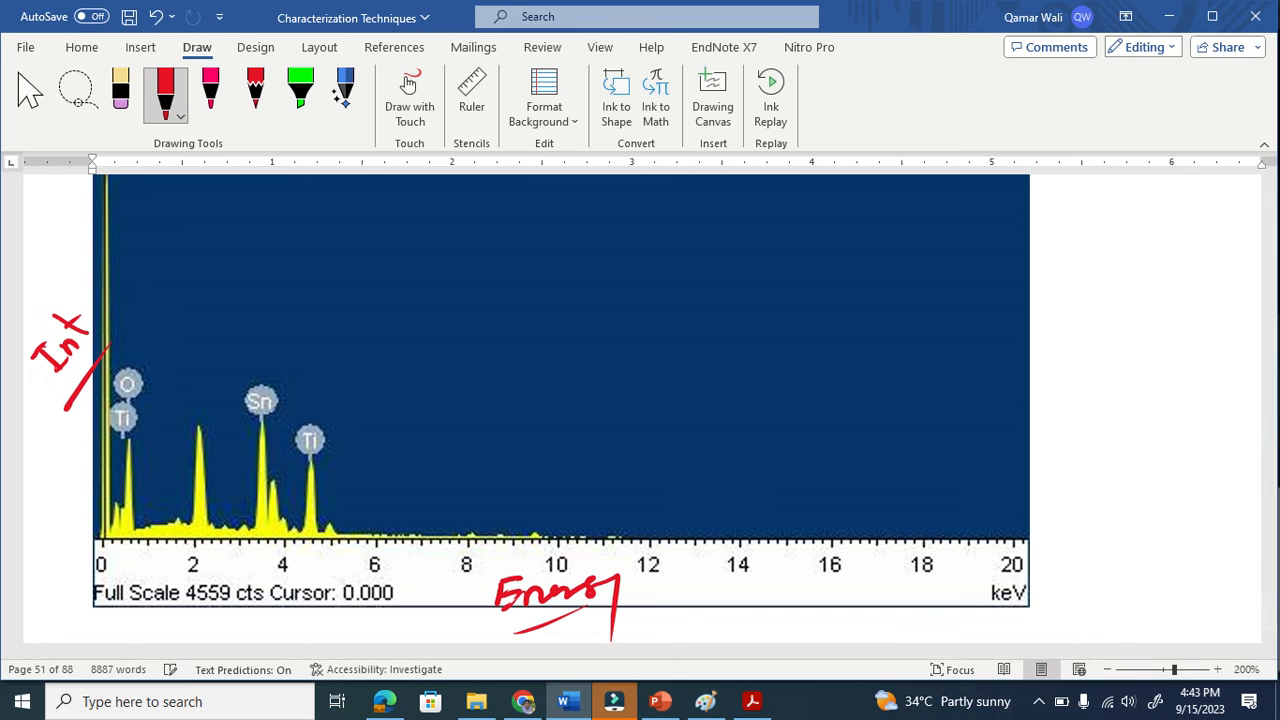
left_click_drag(310, 420, 316, 470)
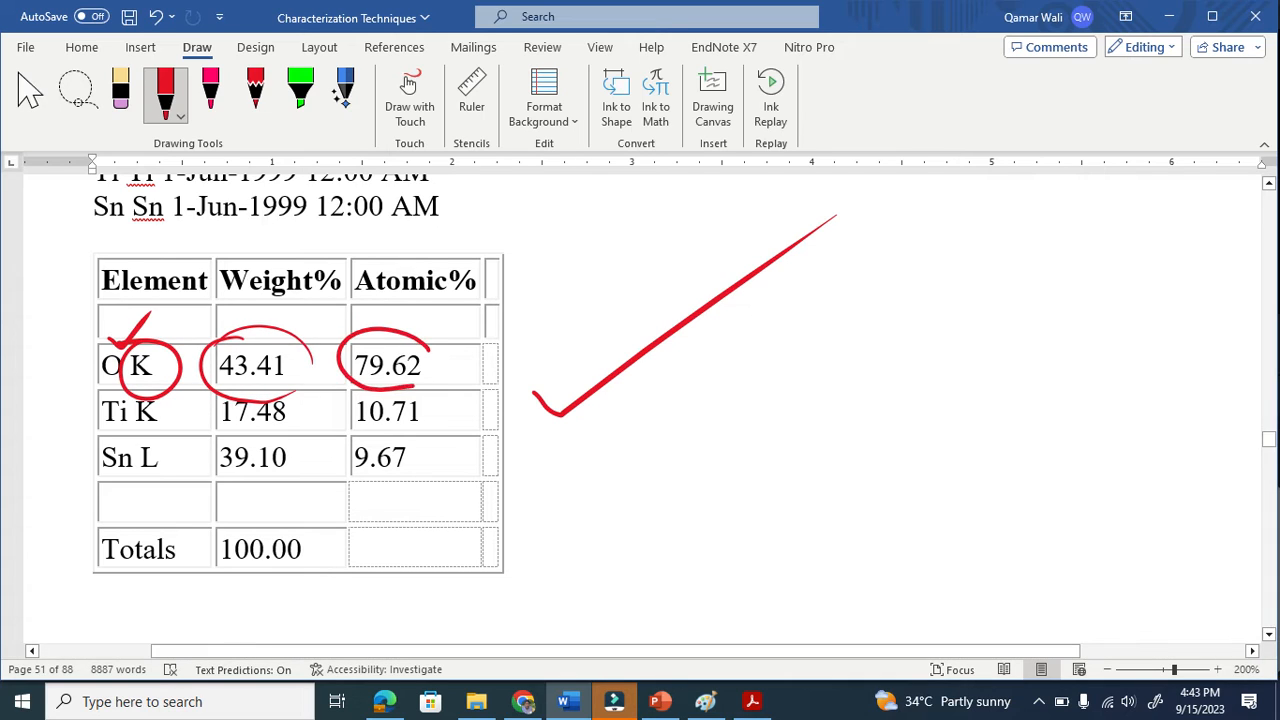
Step: Tick and underline the Ti K values, circle the Sn L label and values, bracketing them as size
left_click_drag(530, 316, 464, 376)
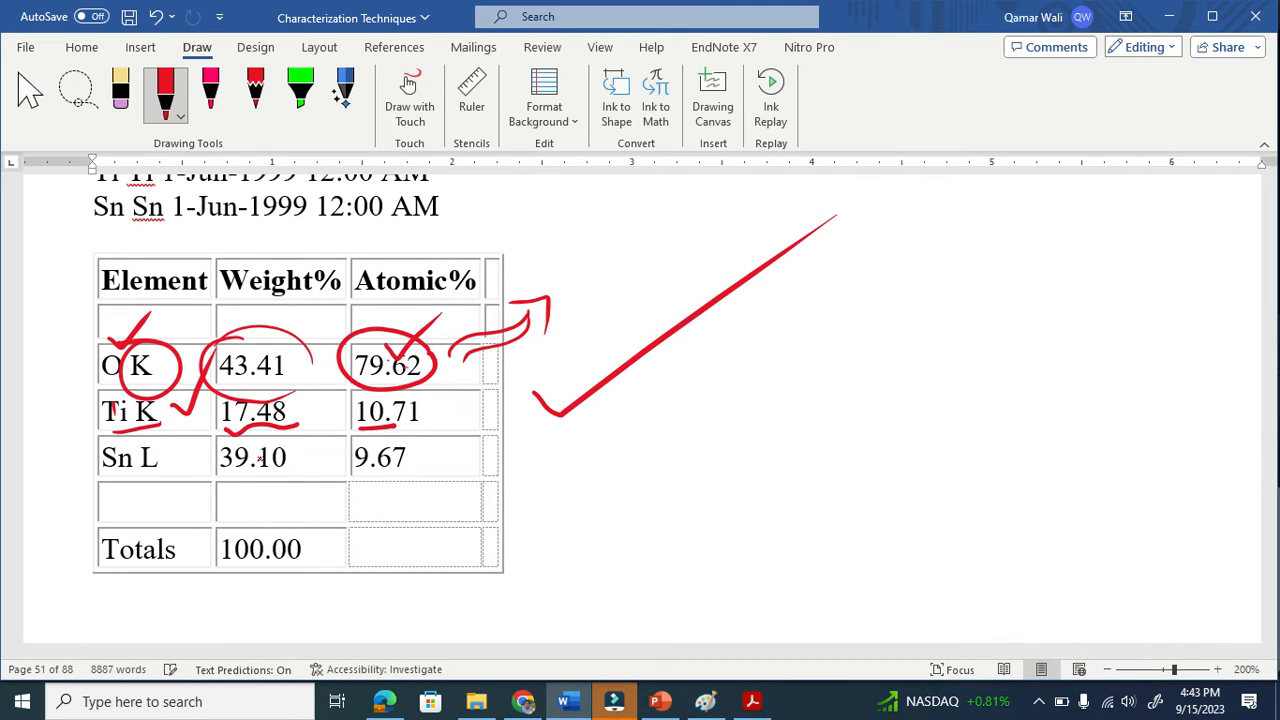
left_click_drag(150, 440, 110, 500)
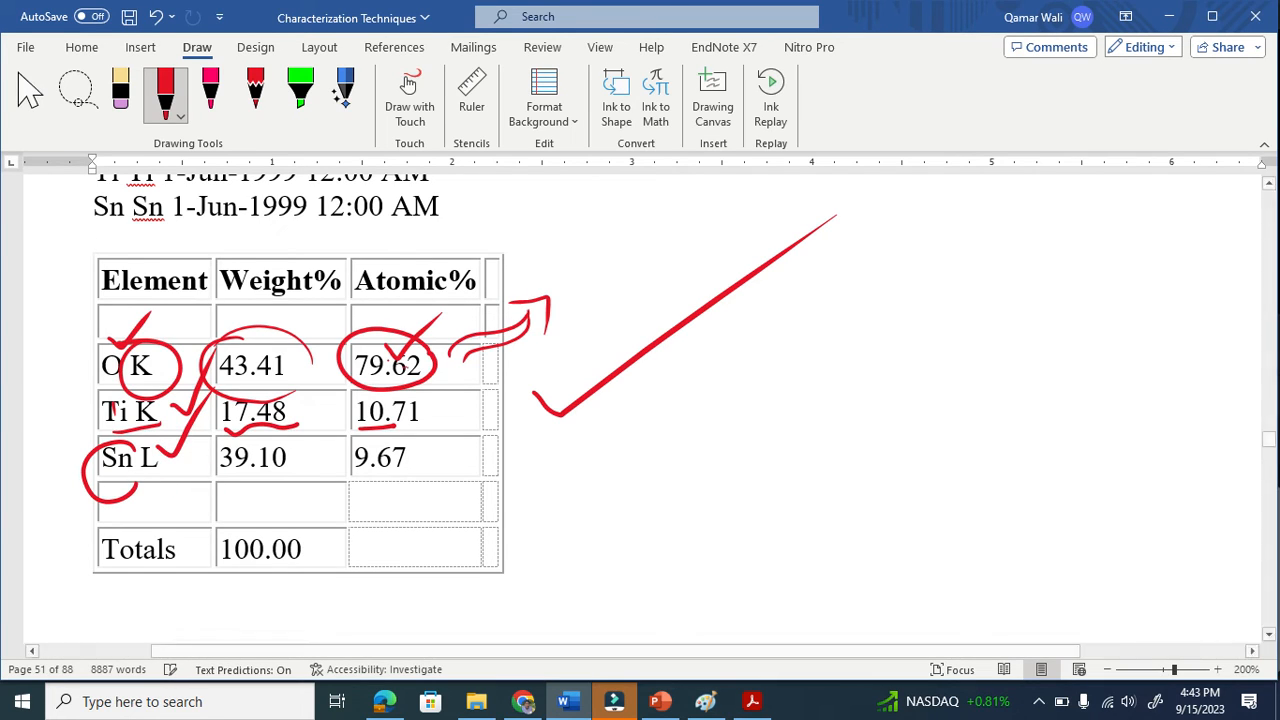
left_click_drag(222, 470, 300, 470)
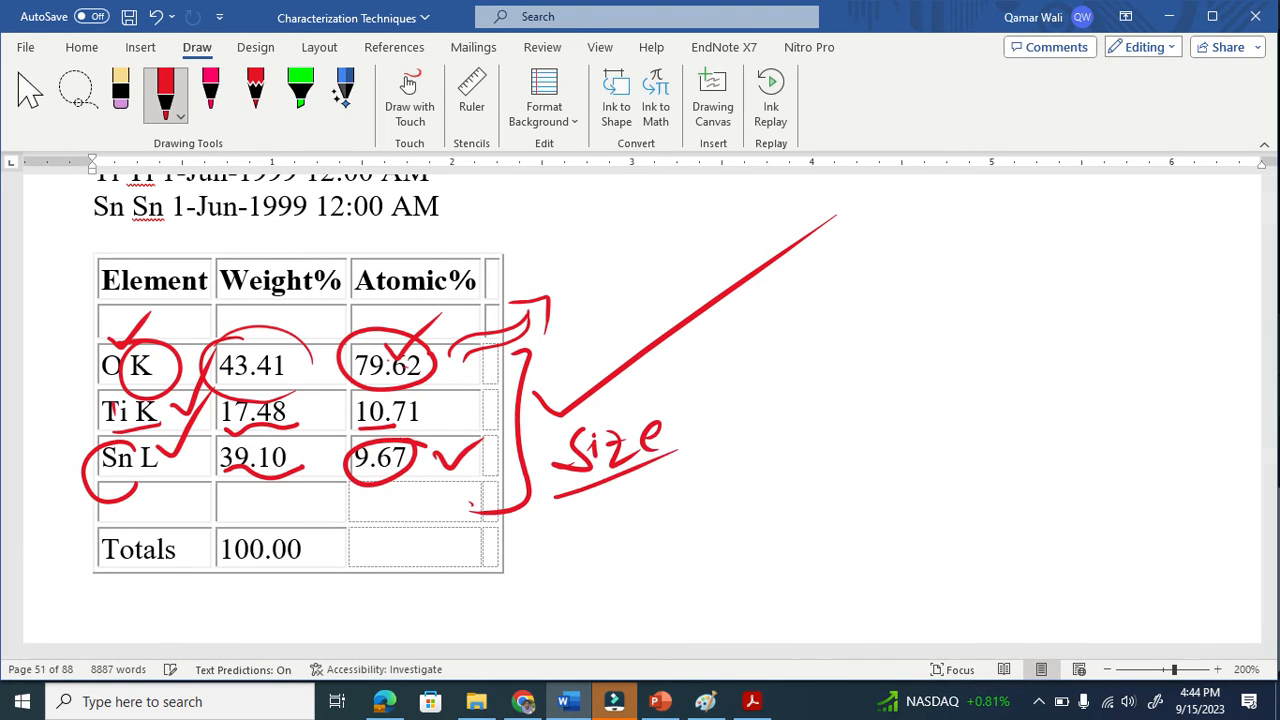
Step: Draw a squiggle and line right of the table and a note above the Atomic% column
left_click_drag(716, 384, 864, 390)
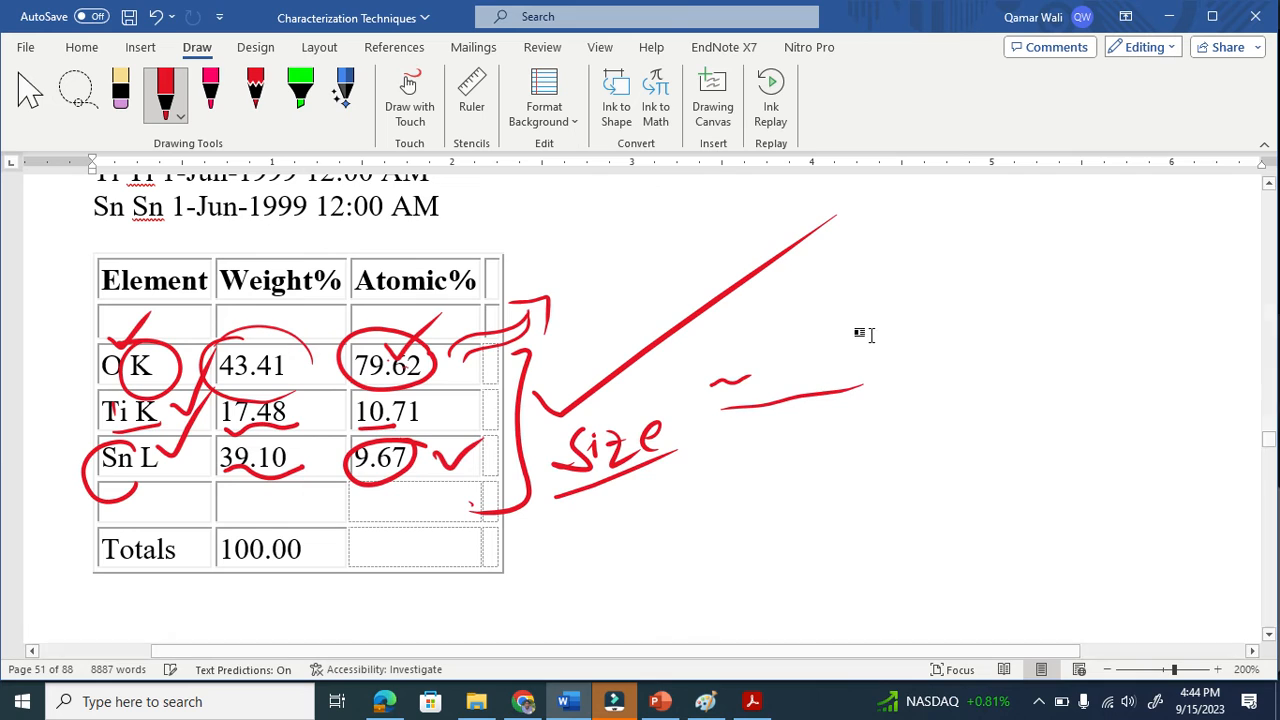
scroll("down", 3)
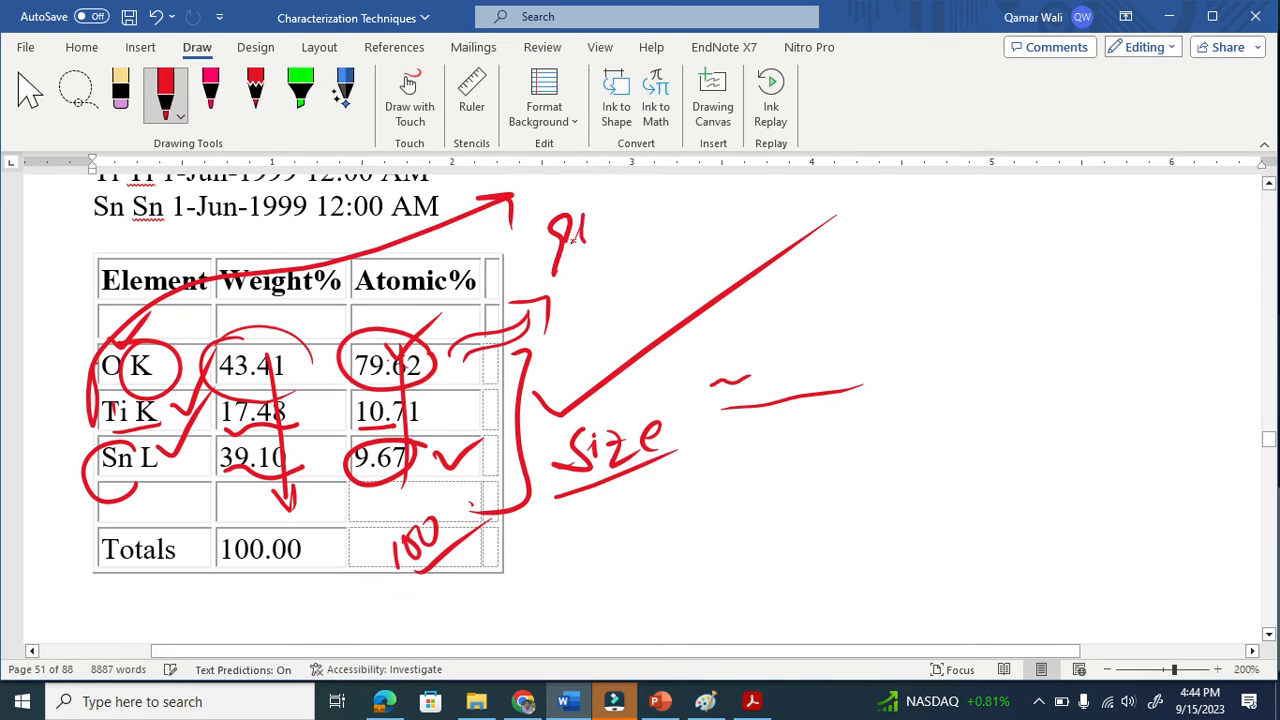
left_click_drag(556, 230, 744, 220)
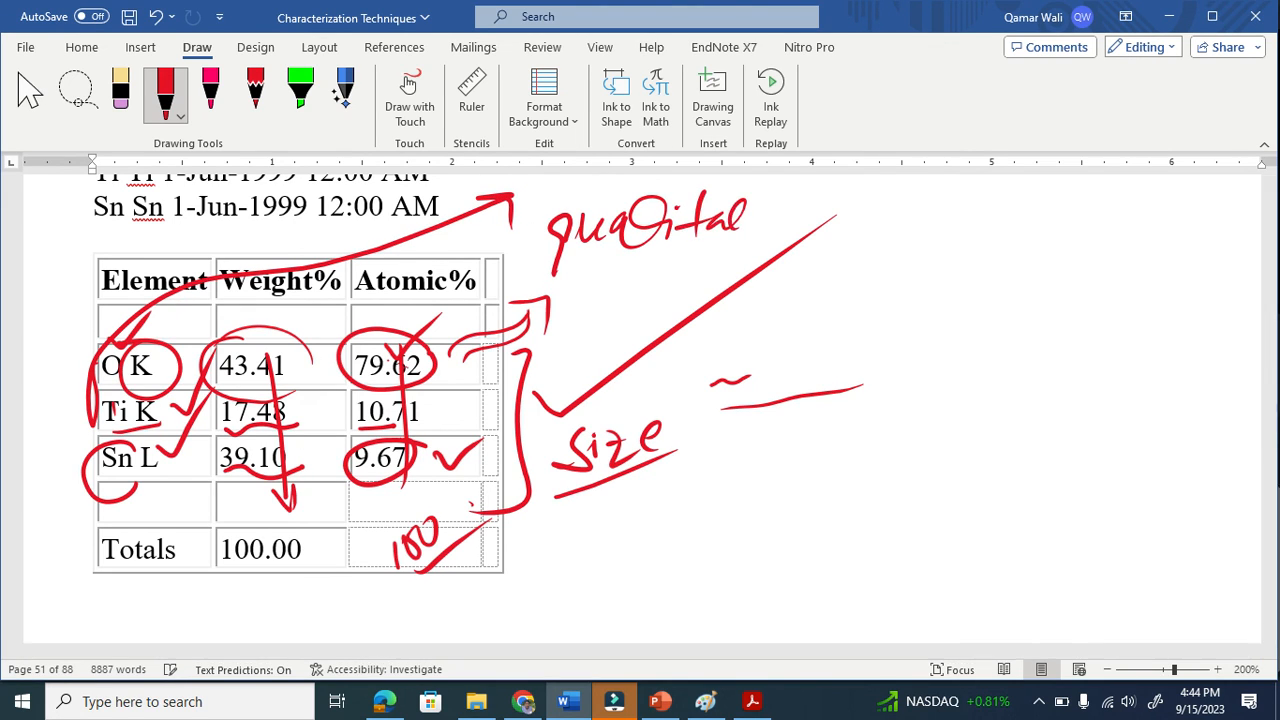